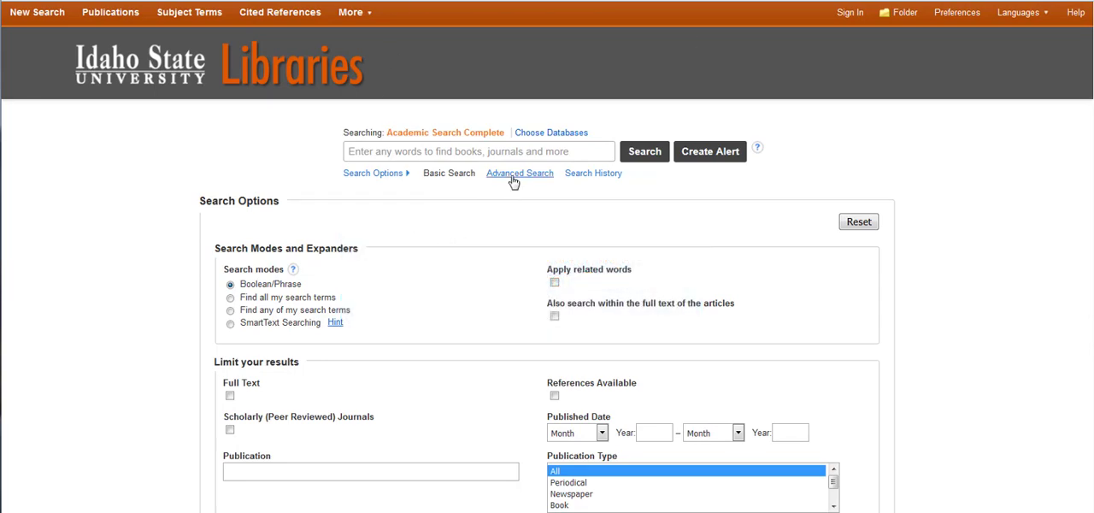
Switch from the basic search box to the Advanced Search form with three empty rows
{"action": "left_click", "coordinate": [520, 173]}
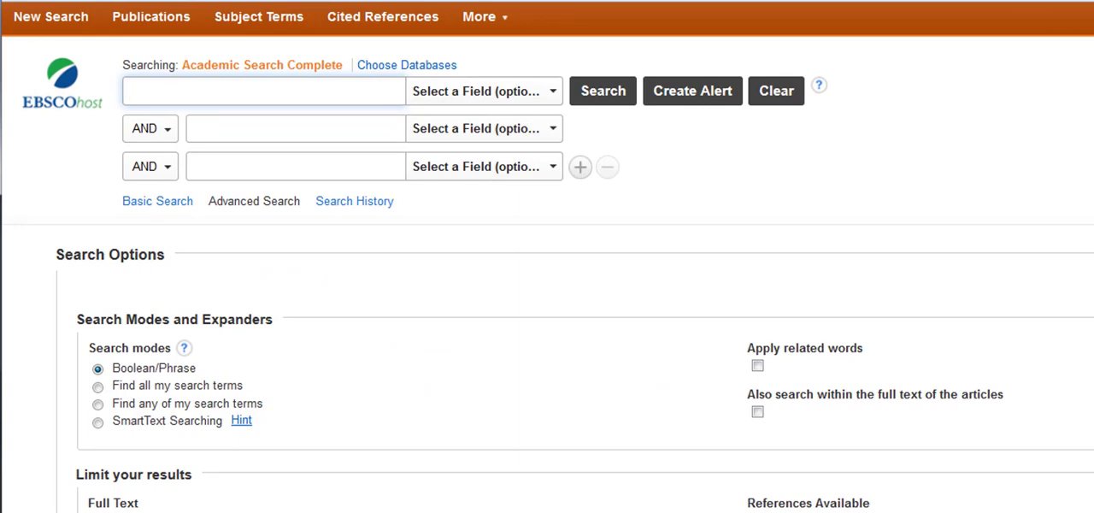
{"action": "left_click", "coordinate": [264, 91]}
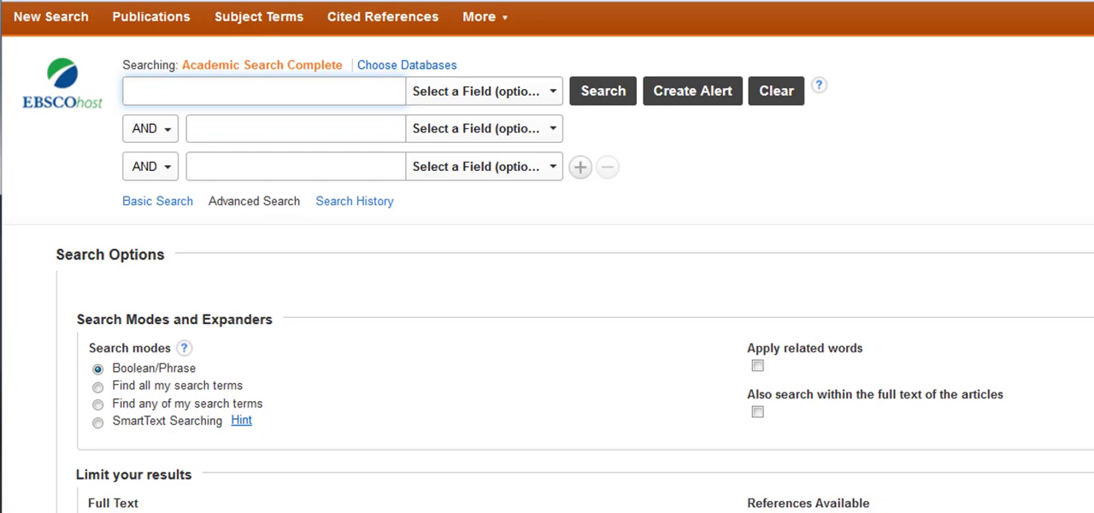
{"action": "left_click", "coordinate": [263, 90]}
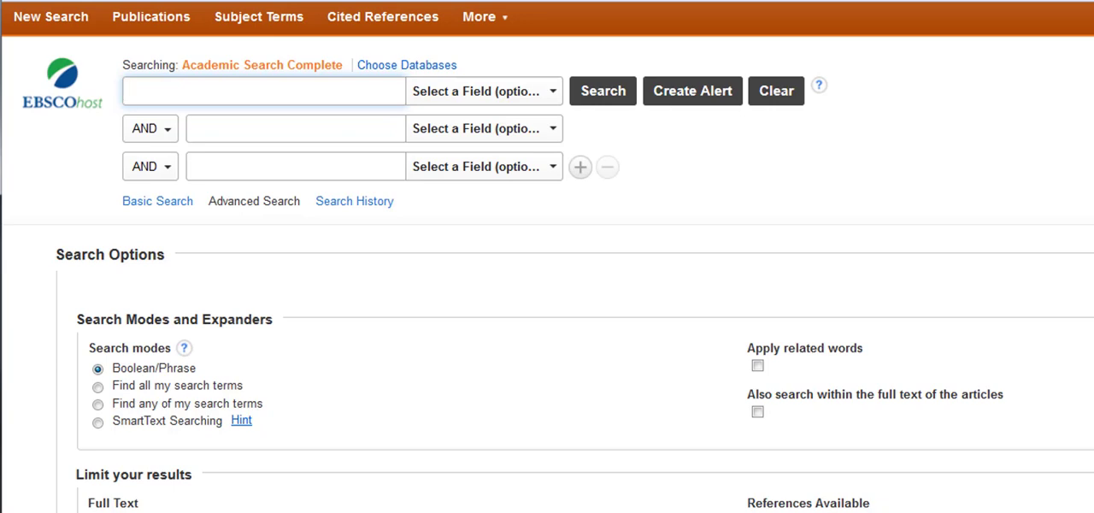
{"action": "left_click", "coordinate": [264, 91]}
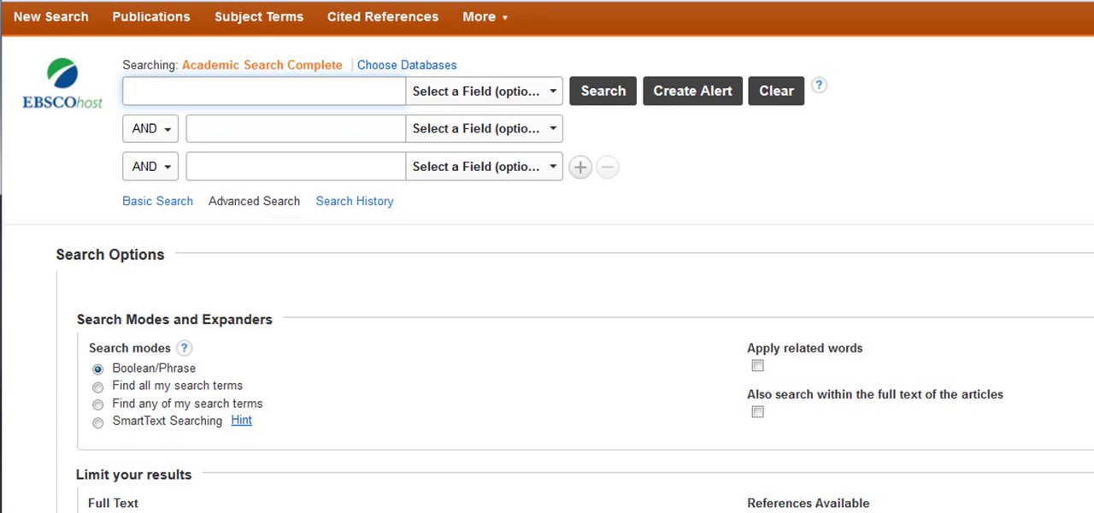
Enter "online class" OR "online course" OR "online learning" in the first search row
{"action": "type", "text": "\"online class\" OR \"online course\" OR \"online"}
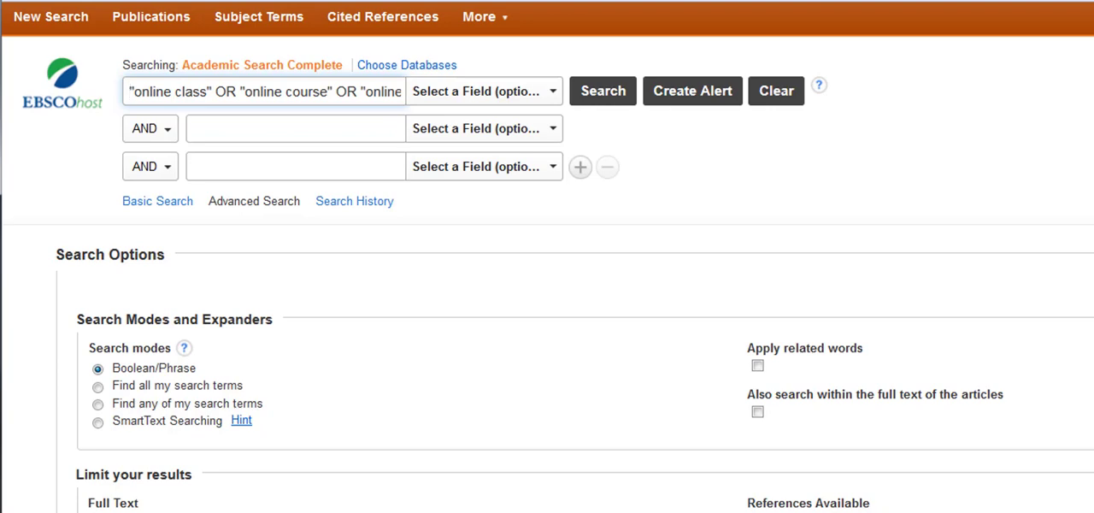
{"action": "left_click", "coordinate": [396, 92]}
{"action": "type", "text": " learning\""}
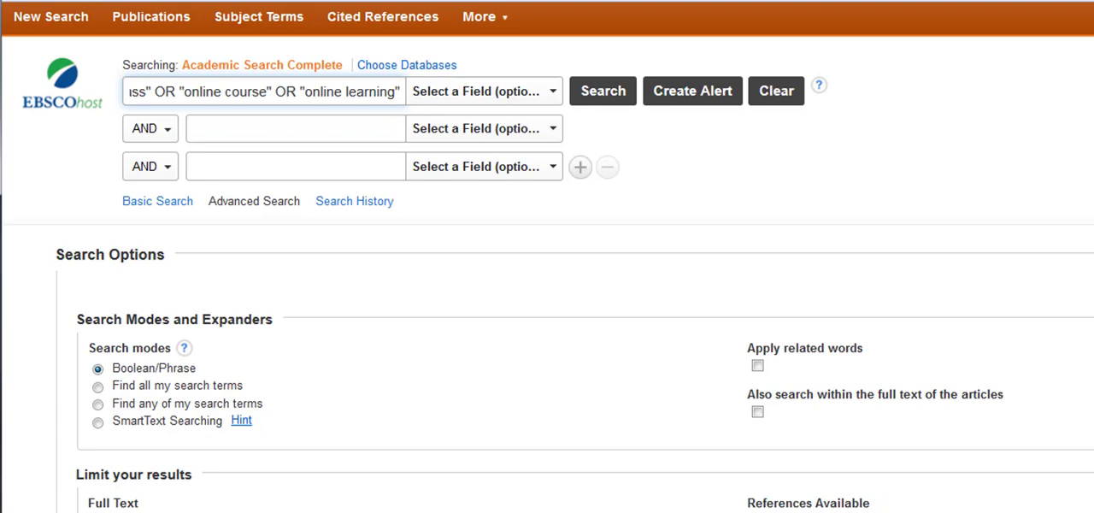
Enter college* OR universit* OR "higher education" in the second row, joined with AND
{"action": "left_click", "coordinate": [294, 128]}
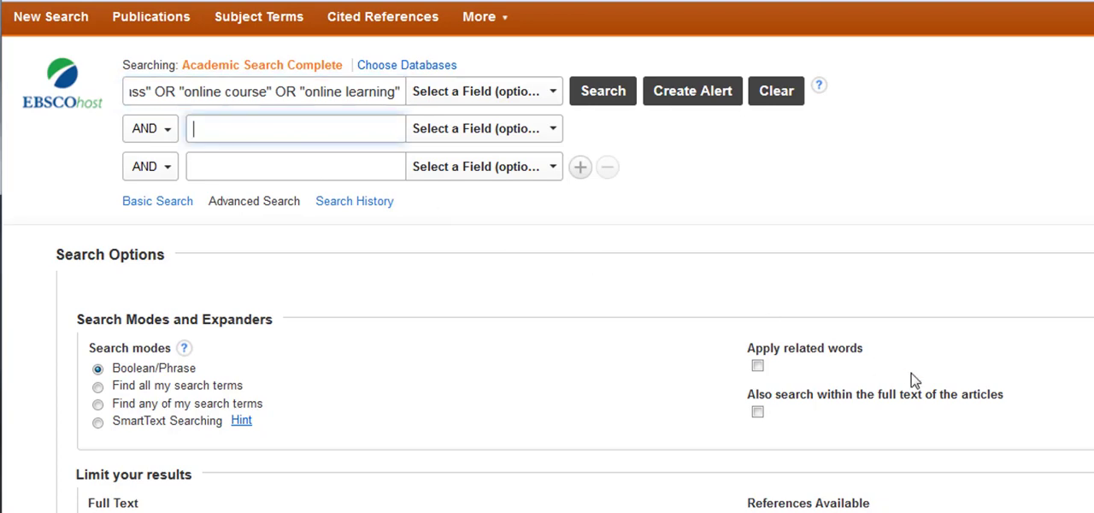
{"action": "type", "text": "college* OR universit* OR \"higher"}
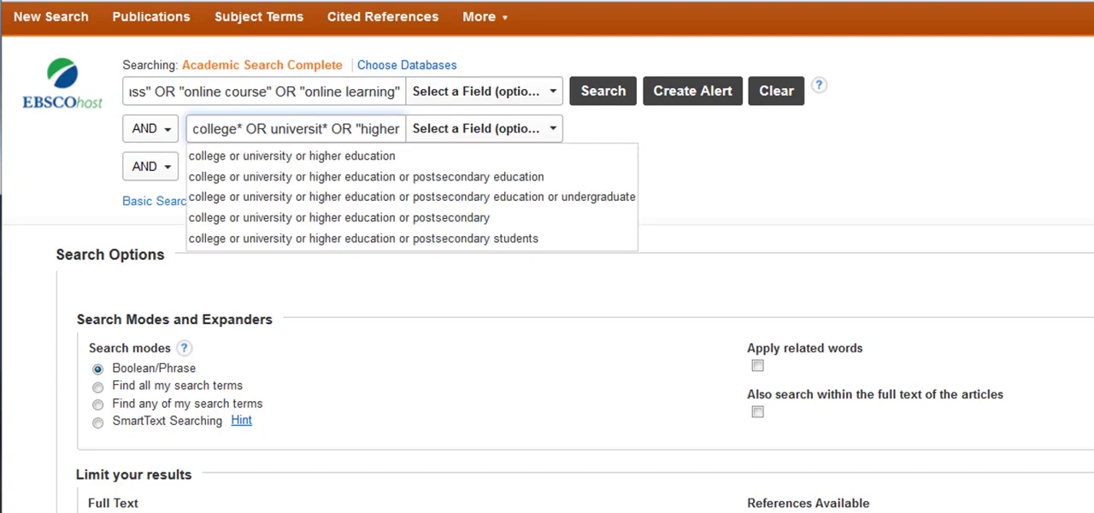
{"action": "mouse_move", "coordinate": [1043, 208]}
{"action": "type", "text": " education\""}
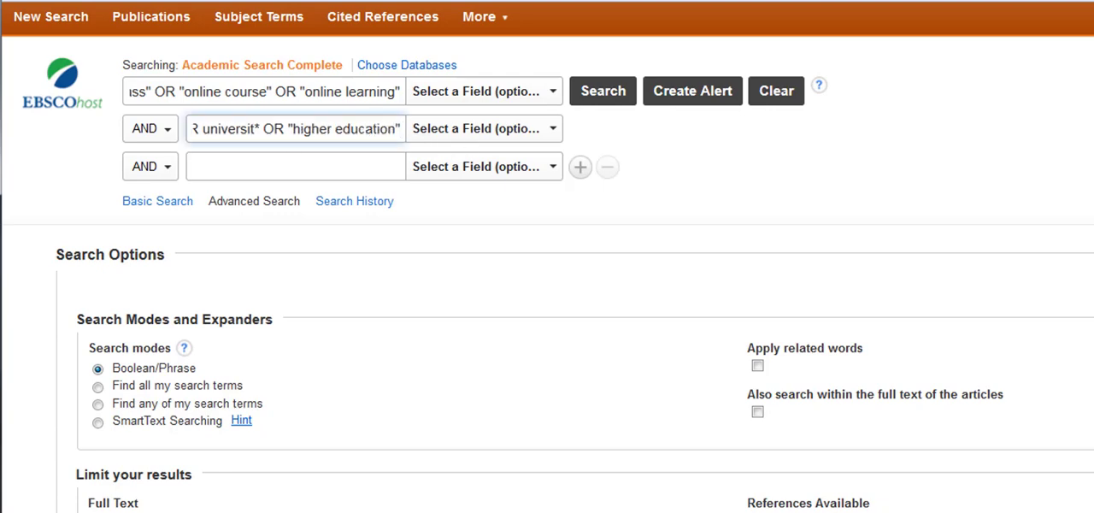
{"action": "mouse_move", "coordinate": [646, 506]}
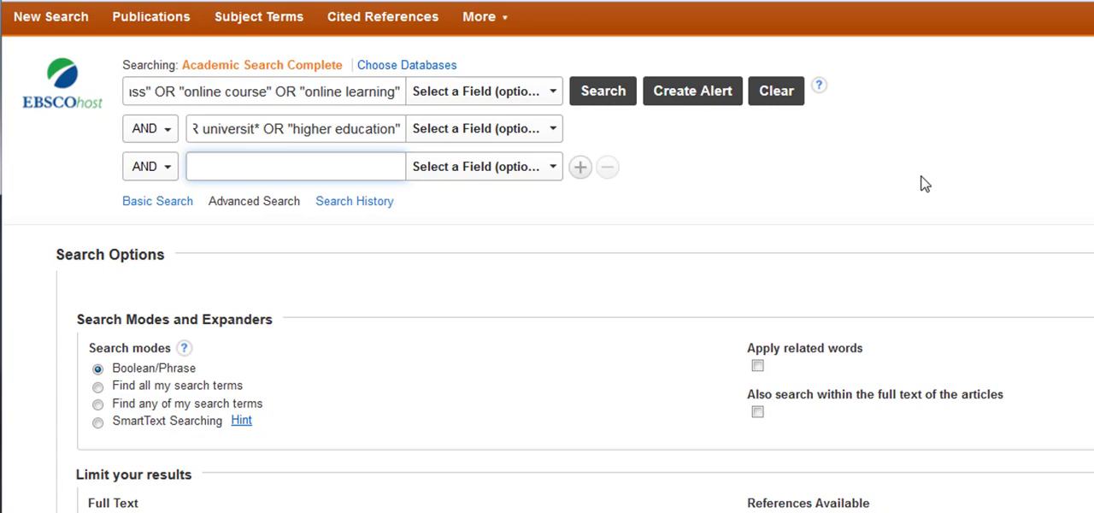
Enter "student engagement" in the third row and discard the extra empty fourth row
{"action": "left_click", "coordinate": [294, 166]}
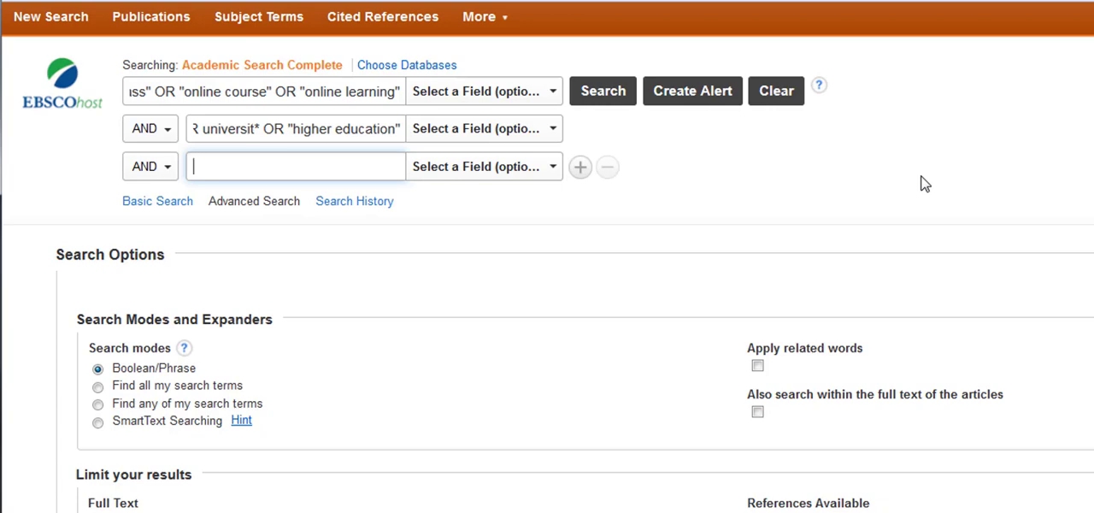
{"action": "type", "text": "\"student engagement\""}
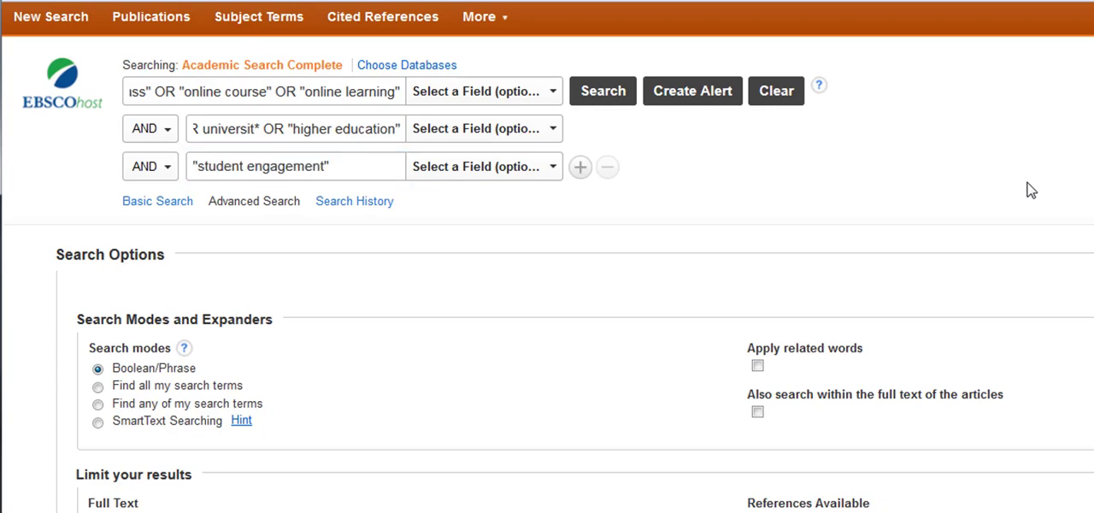
{"action": "mouse_move", "coordinate": [836, 220]}
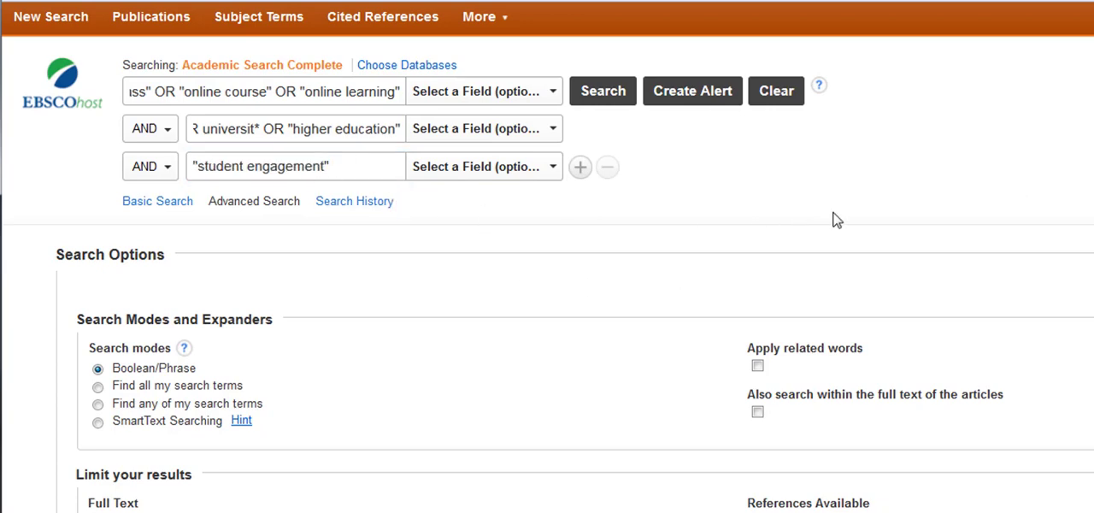
{"action": "mouse_move", "coordinate": [581, 167]}
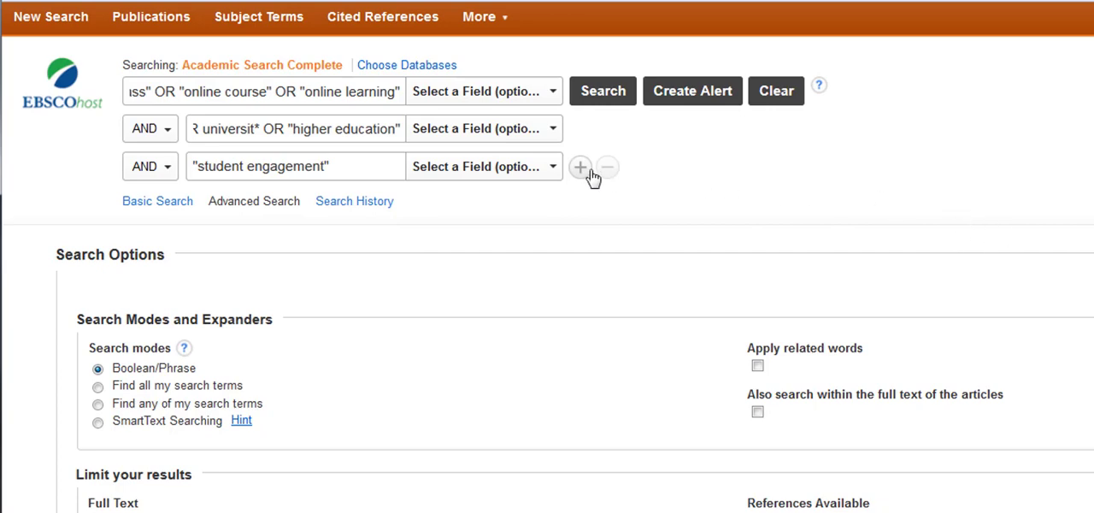
{"action": "left_click", "coordinate": [581, 167]}
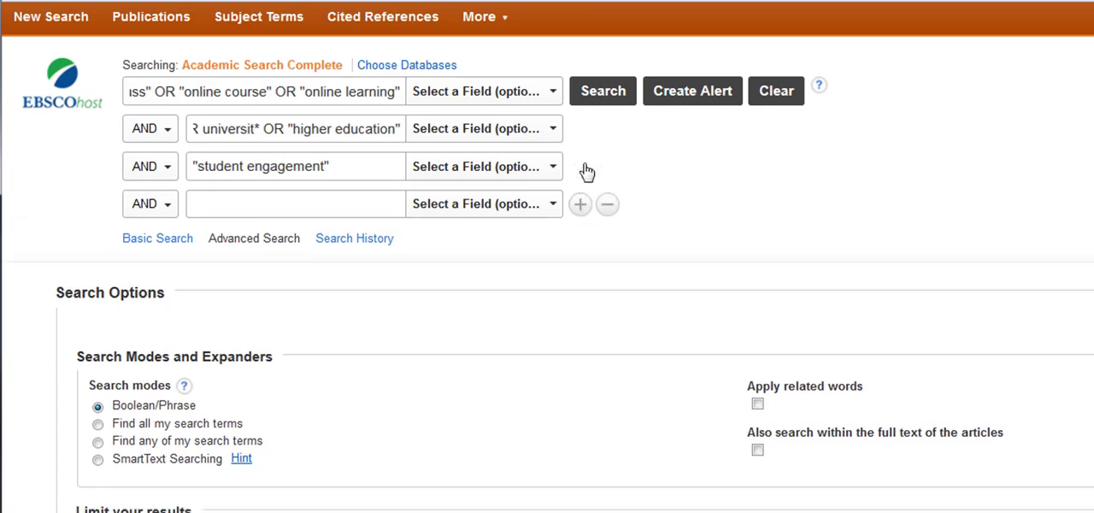
{"action": "left_click", "coordinate": [582, 205]}
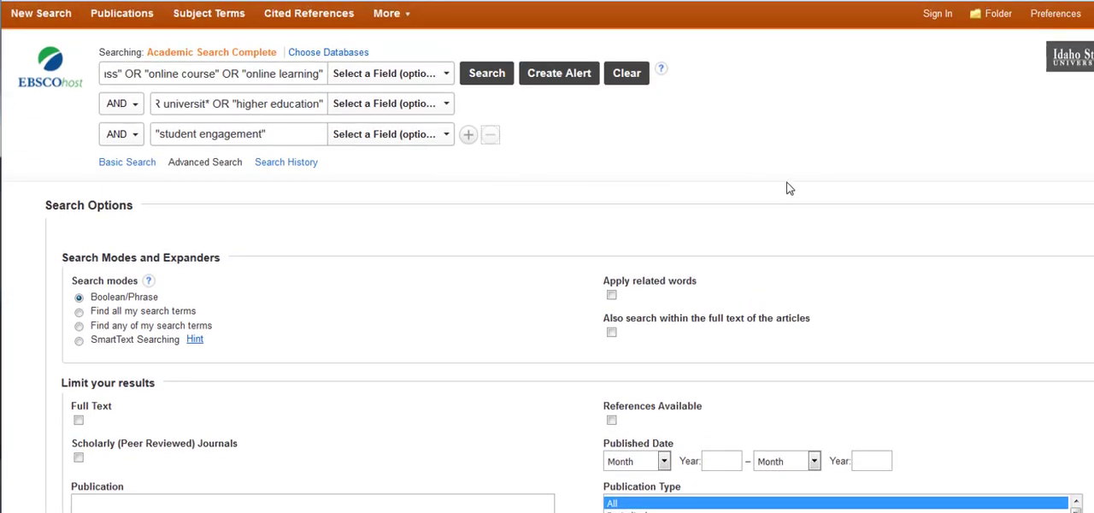
{"action": "scroll", "scroll_direction": "down", "scroll_amount": 3}
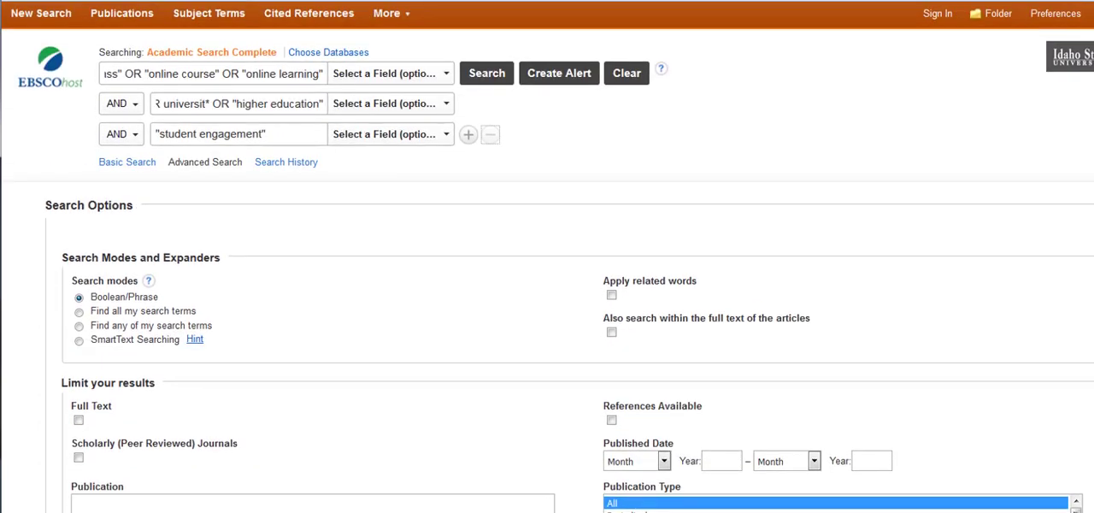
{"action": "mouse_move", "coordinate": [487, 77]}
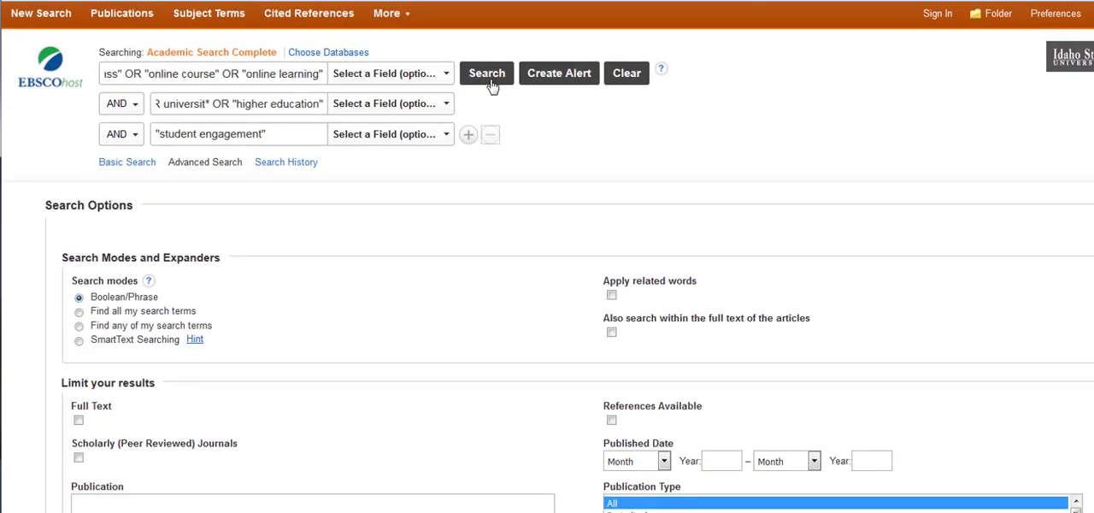
Run the three-concept search, returning 131 articles
{"action": "left_click", "coordinate": [486, 72]}
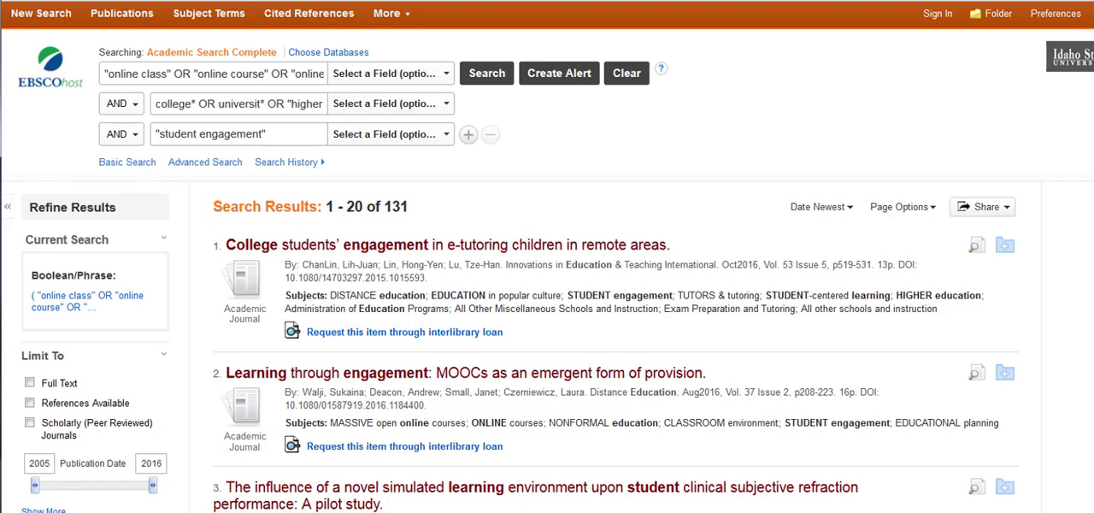
{"action": "mouse_move", "coordinate": [984, 431]}
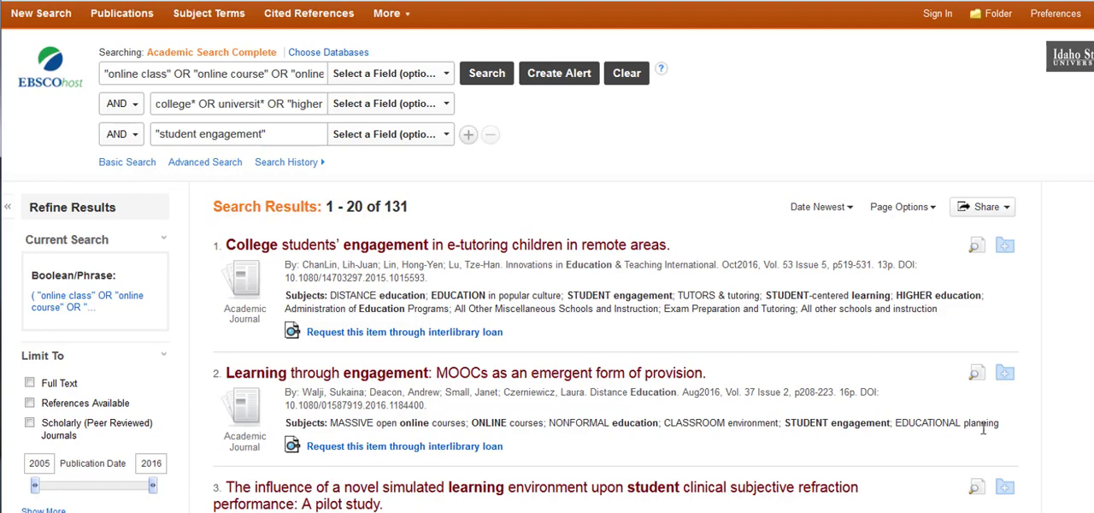
{"action": "mouse_move", "coordinate": [31, 424]}
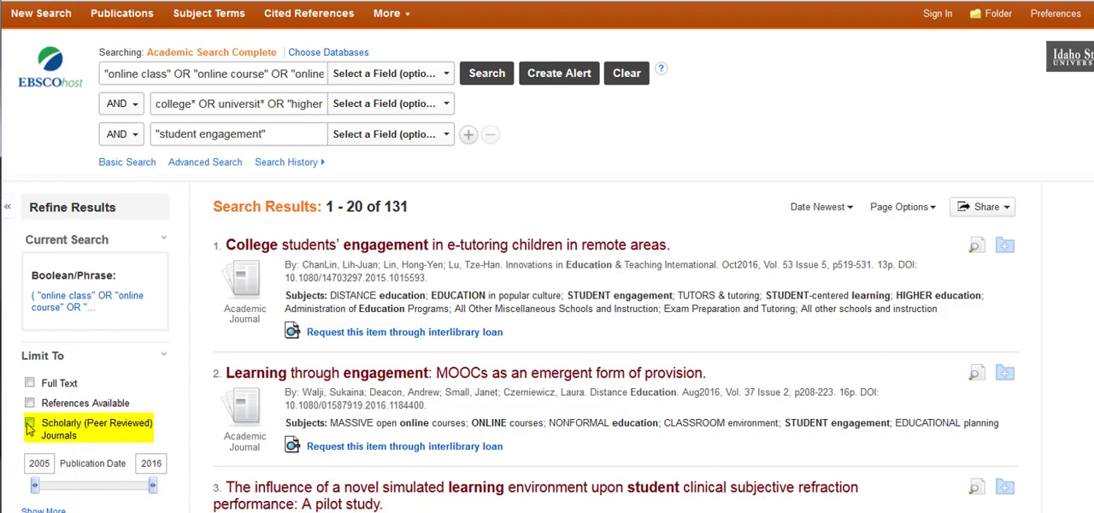
Limit results to scholarly peer-reviewed journals, narrowing 131 articles to 98, and browse the list
{"action": "left_click", "coordinate": [31, 424]}
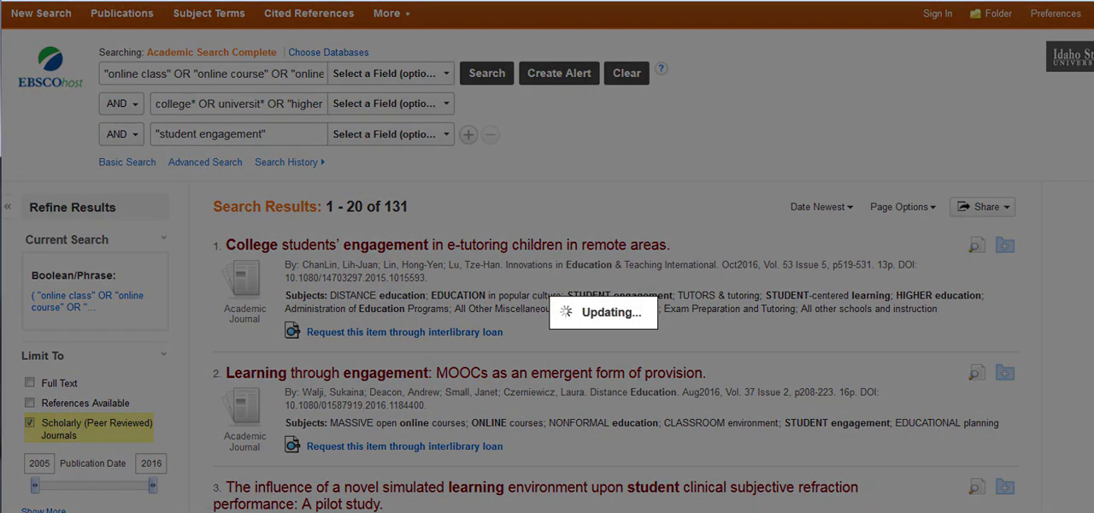
{"action": "left_click", "coordinate": [31, 422]}
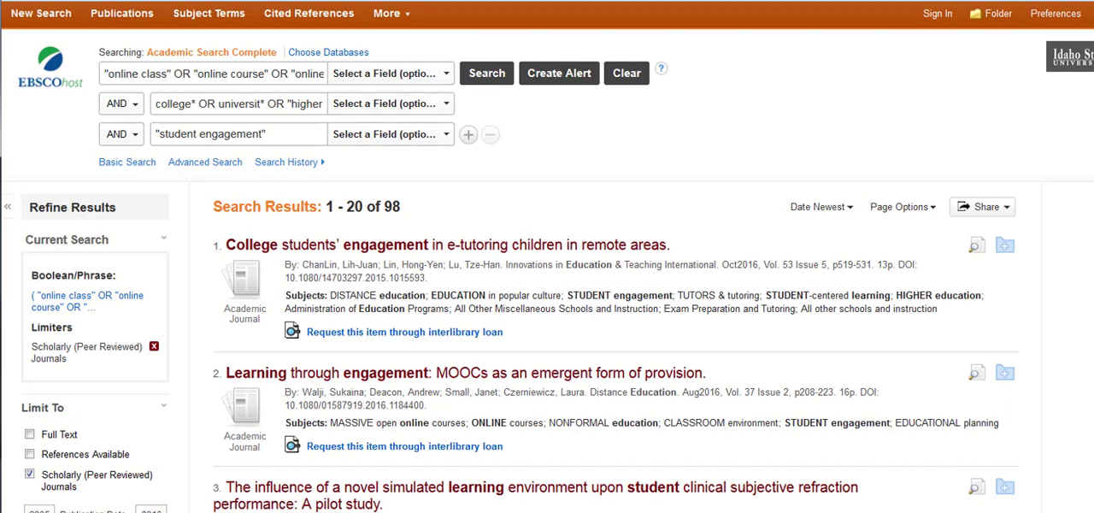
{"action": "scroll", "scroll_direction": "down", "scroll_amount": 3}
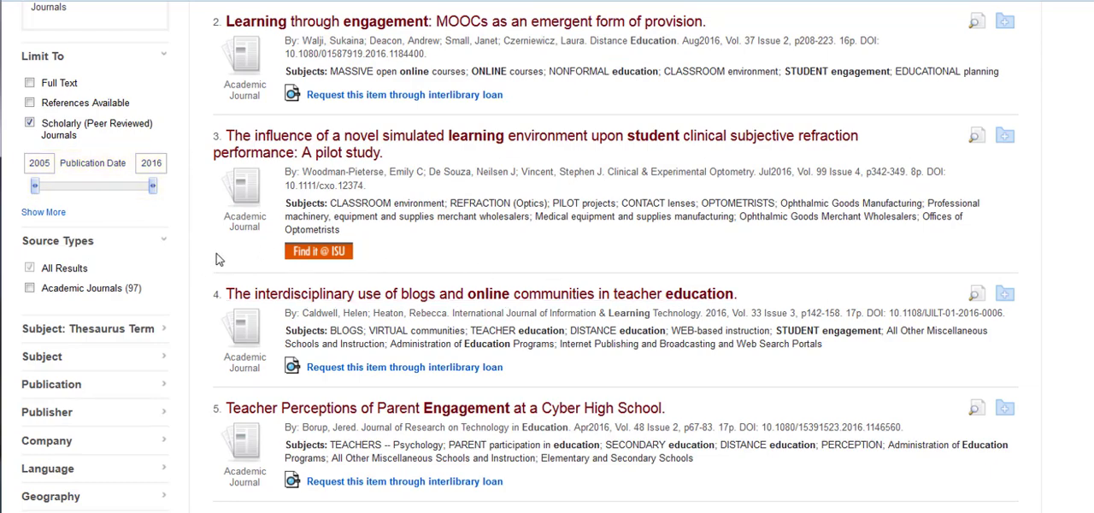
{"action": "scroll", "scroll_direction": "down", "scroll_amount": 3}
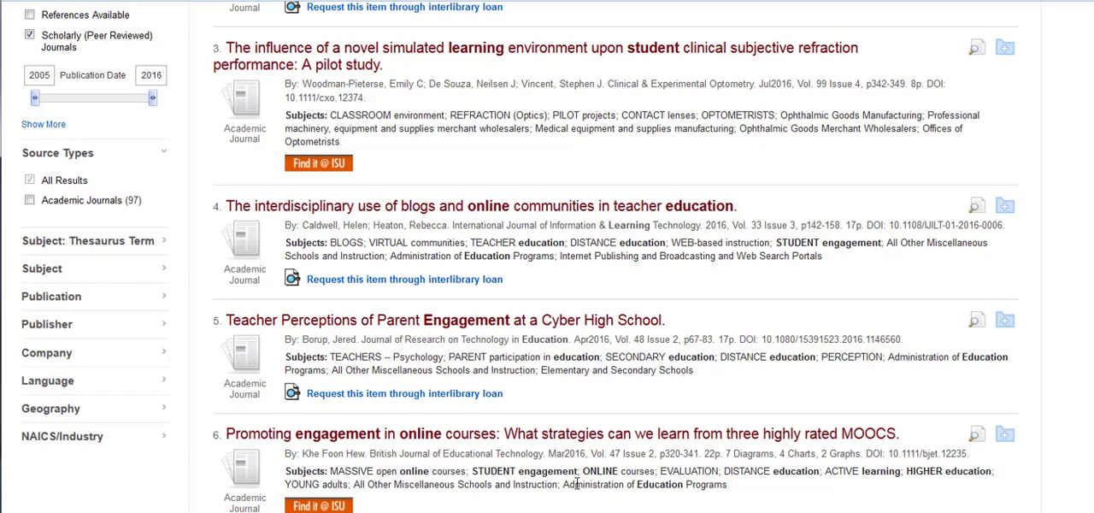
{"action": "scroll", "scroll_direction": "up", "scroll_amount": 3}
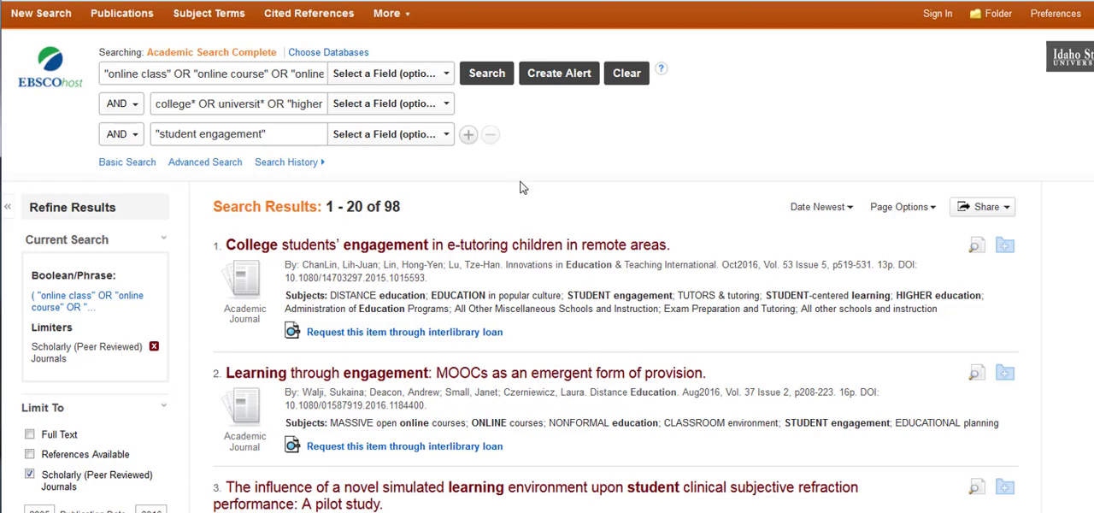
{"action": "mouse_move", "coordinate": [1040, 188]}
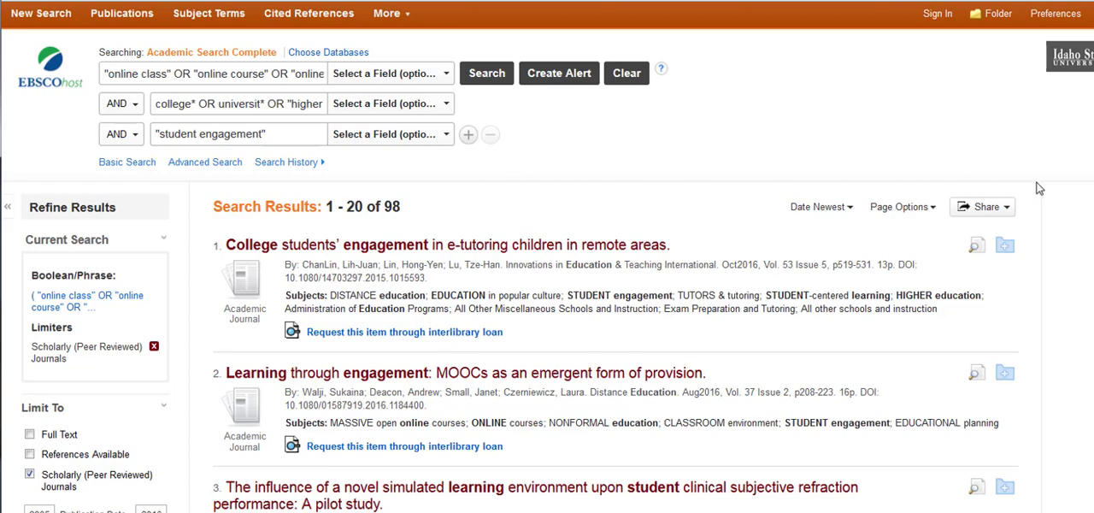
{"action": "scroll", "scroll_direction": "down", "scroll_amount": 3}
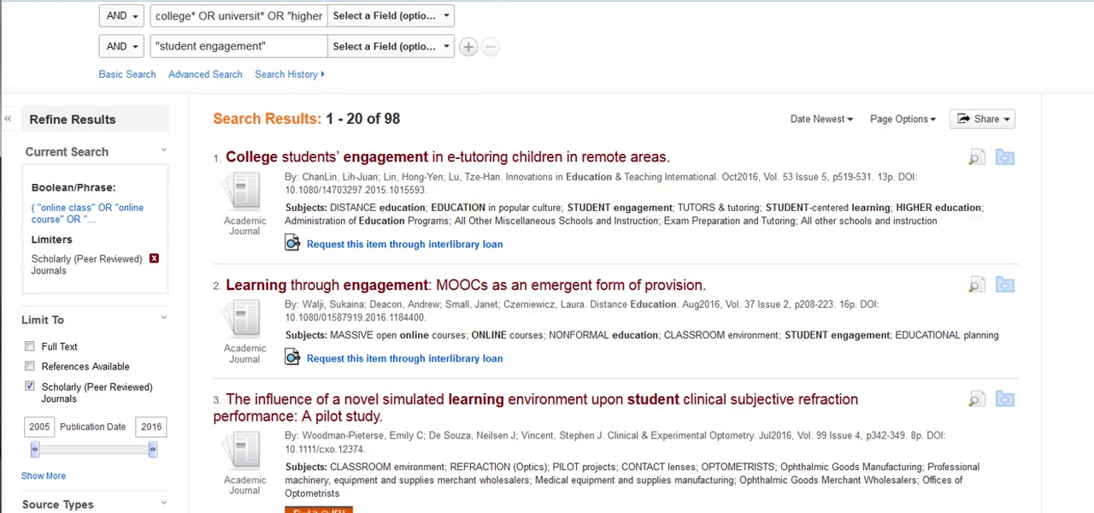
{"action": "scroll", "scroll_direction": "down", "scroll_amount": 3}
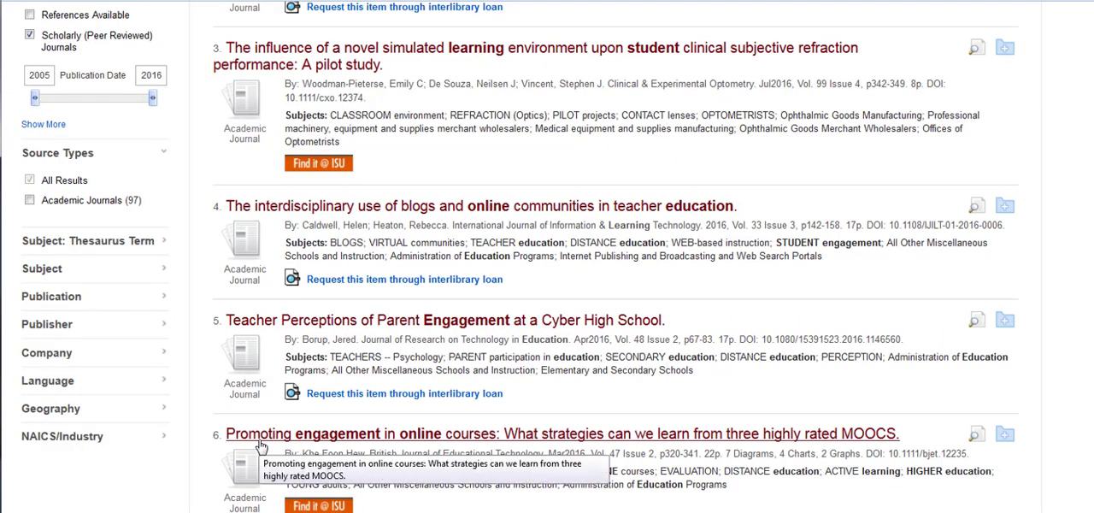
{"action": "mouse_move", "coordinate": [1005, 434]}
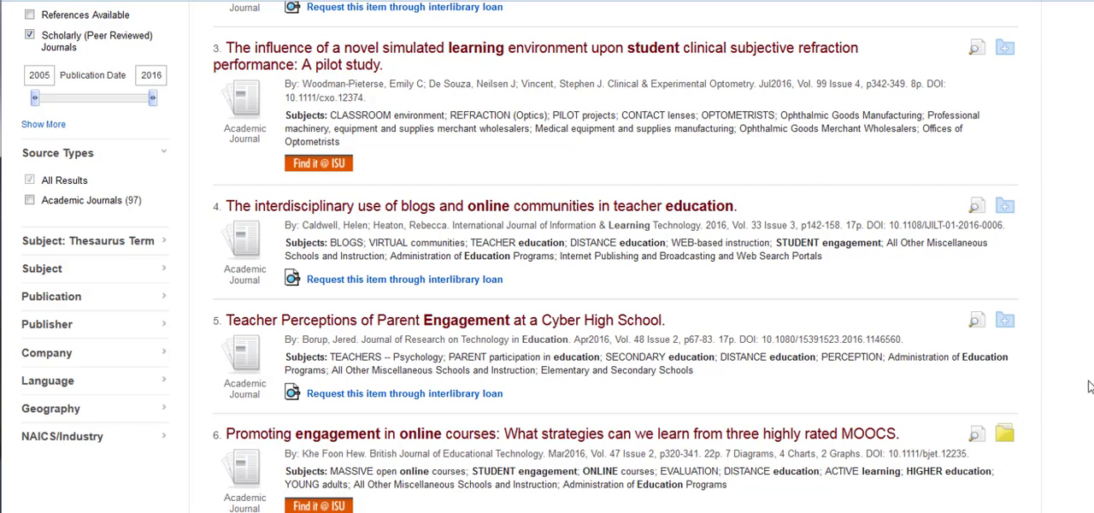
{"action": "mouse_move", "coordinate": [1091, 365]}
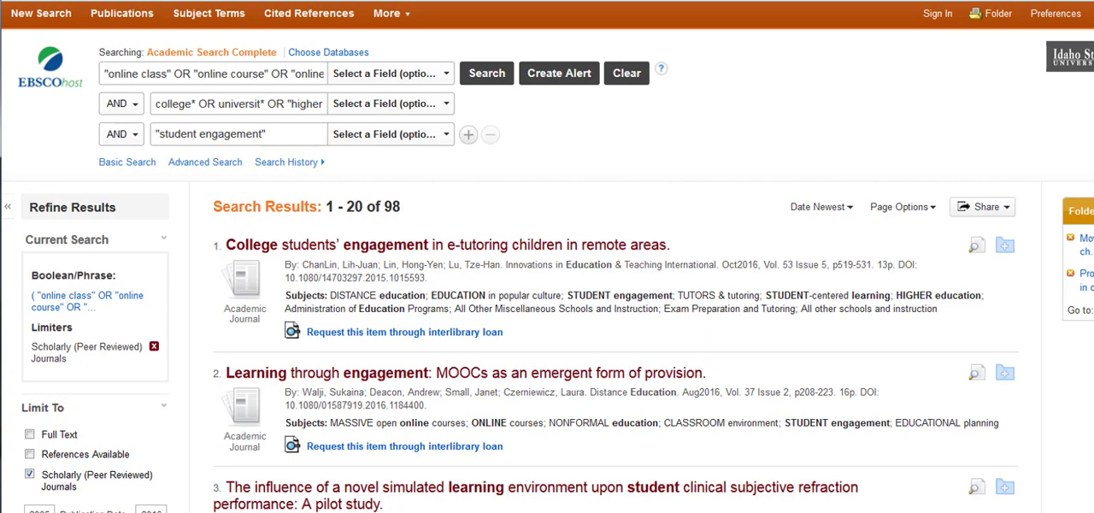
Show the Detailed Record of result 6, the MOOCs engagement article
{"action": "scroll", "scroll_direction": "down", "scroll_amount": 3}
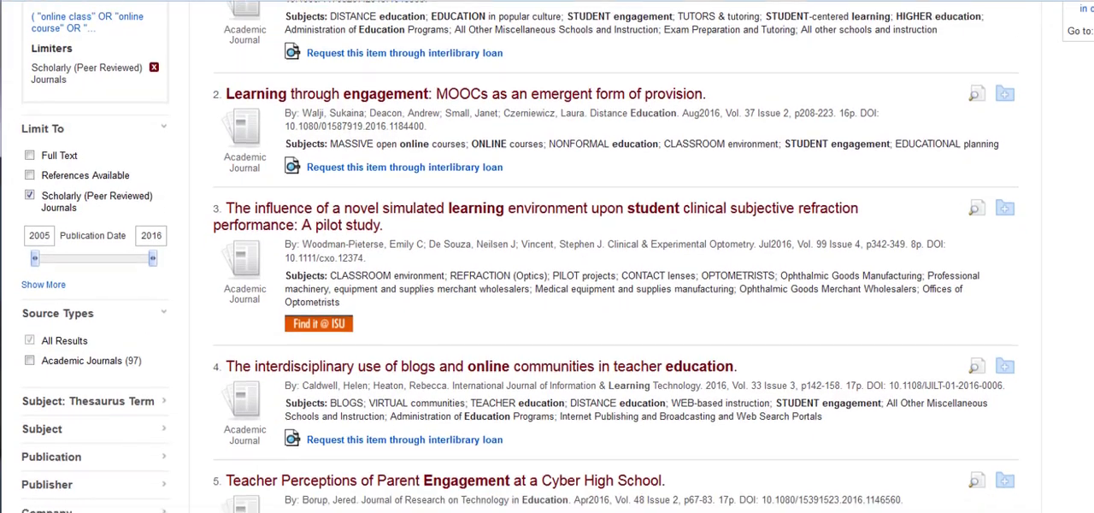
{"action": "scroll", "scroll_direction": "down", "scroll_amount": 3}
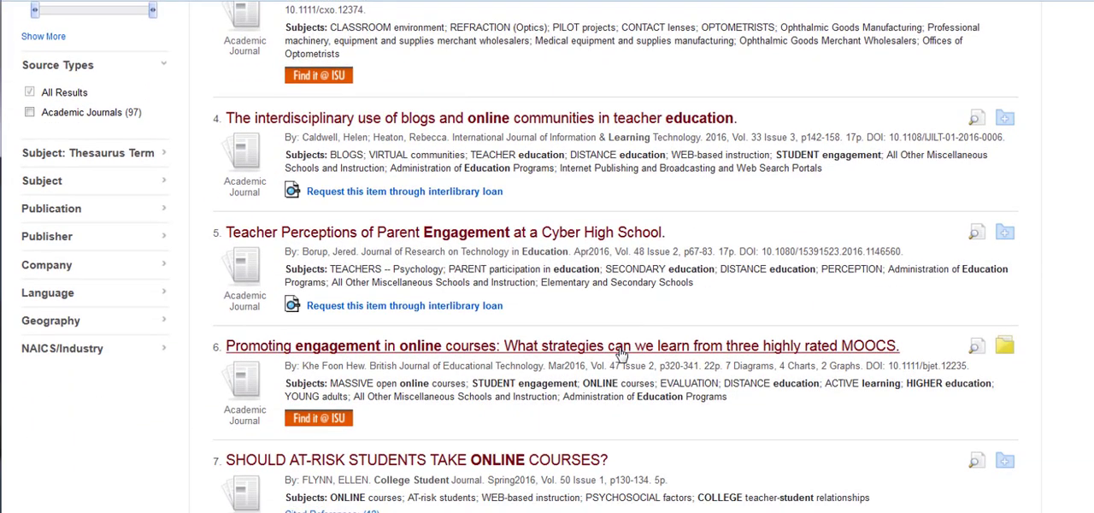
{"action": "mouse_move", "coordinate": [564, 356]}
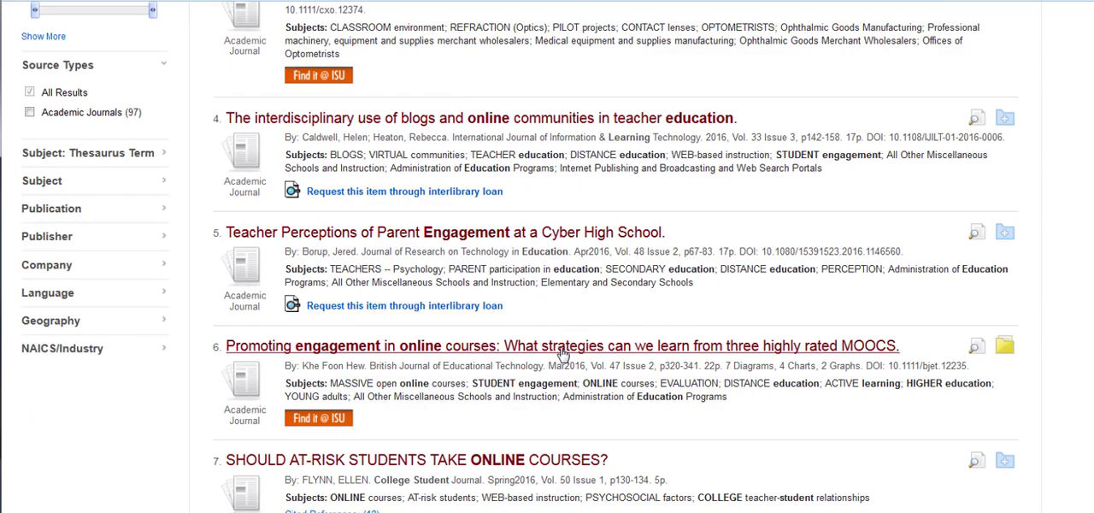
{"action": "left_click", "coordinate": [564, 345]}
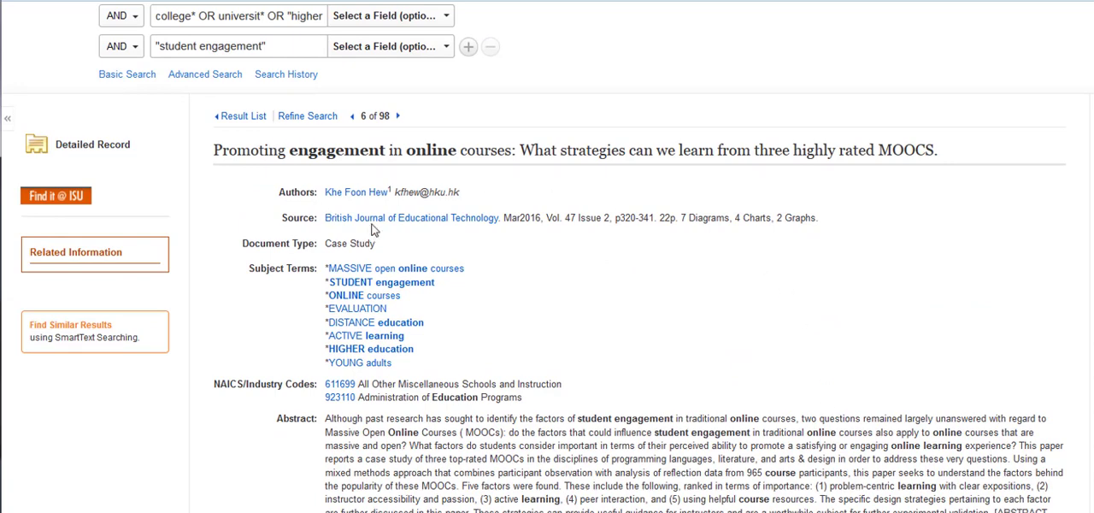
{"action": "mouse_move", "coordinate": [858, 339]}
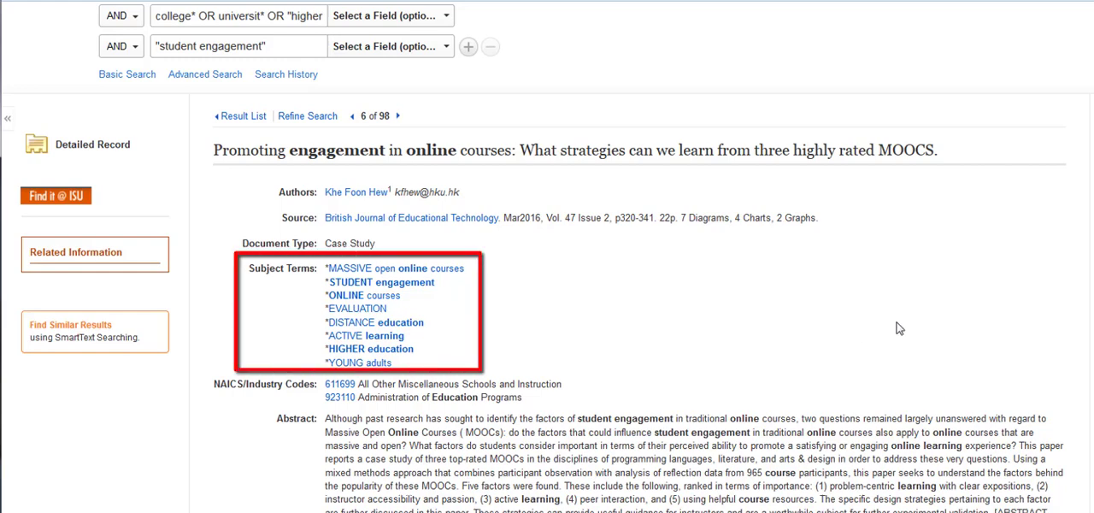
{"action": "mouse_move", "coordinate": [948, 328]}
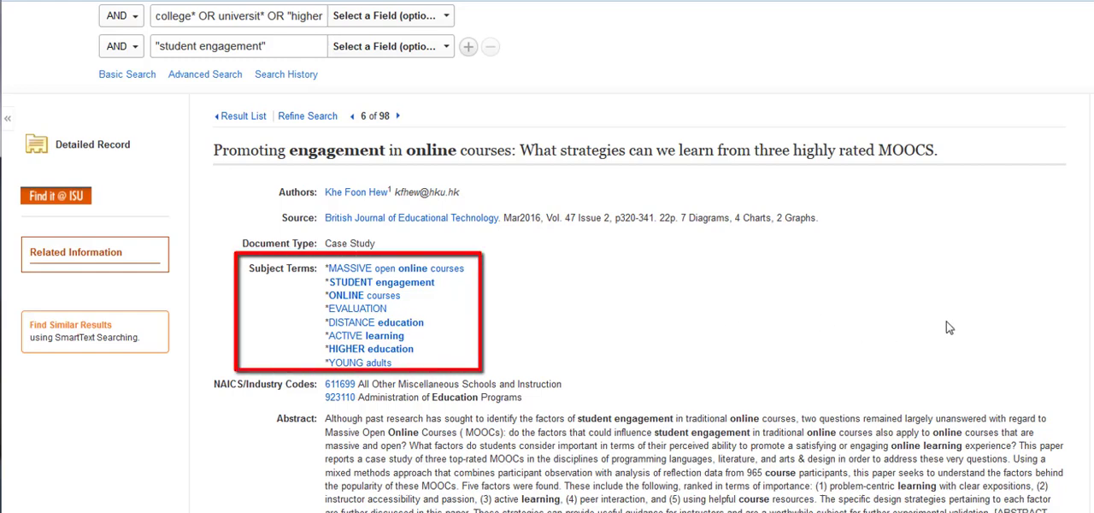
{"action": "mouse_move", "coordinate": [920, 354]}
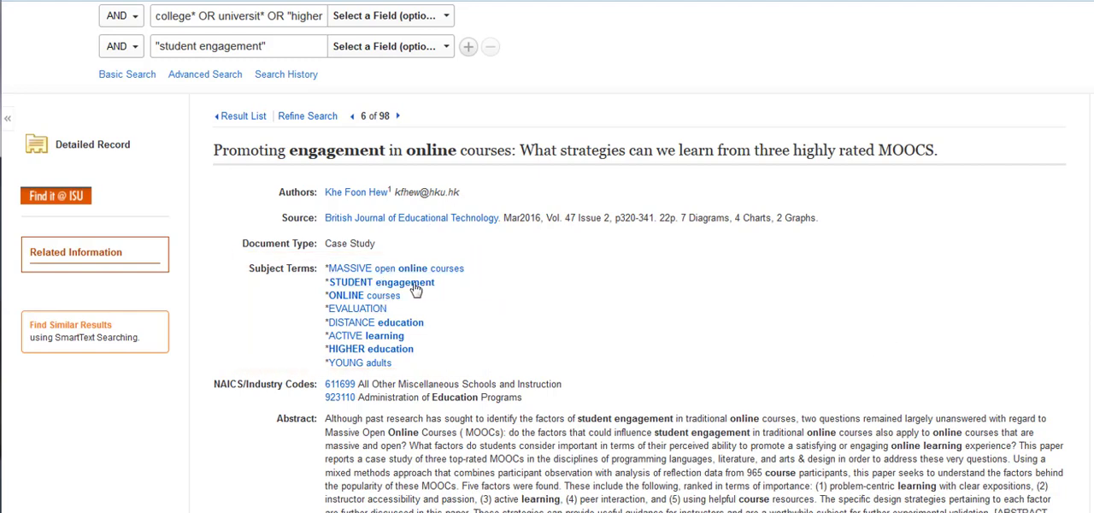
{"action": "mouse_move", "coordinate": [414, 289]}
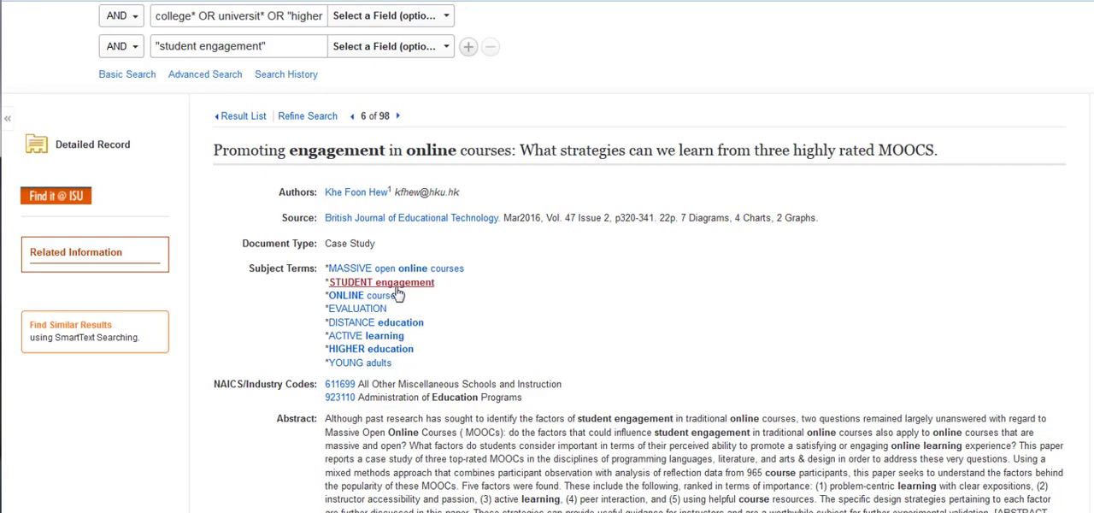
Run subject searches from the STUDENT engagement and ONLINE courses links, the latter giving 3,268 results
{"action": "left_click", "coordinate": [383, 283]}
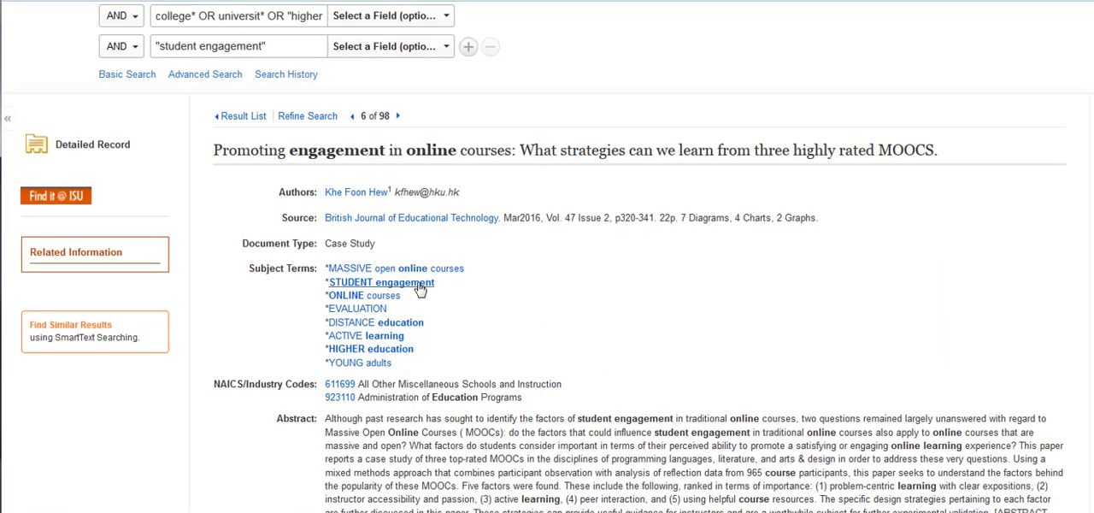
{"action": "mouse_move", "coordinate": [763, 308]}
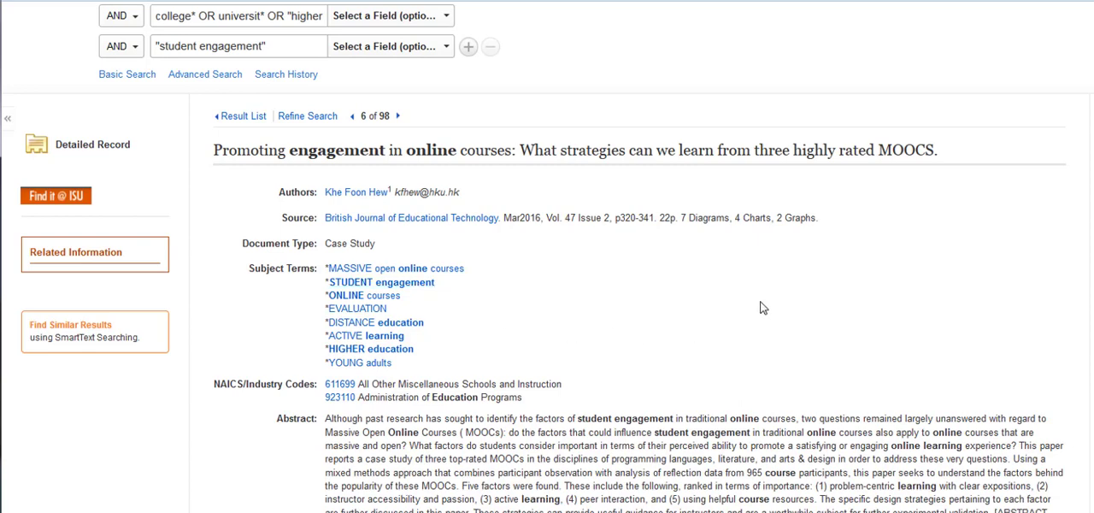
{"action": "mouse_move", "coordinate": [769, 311]}
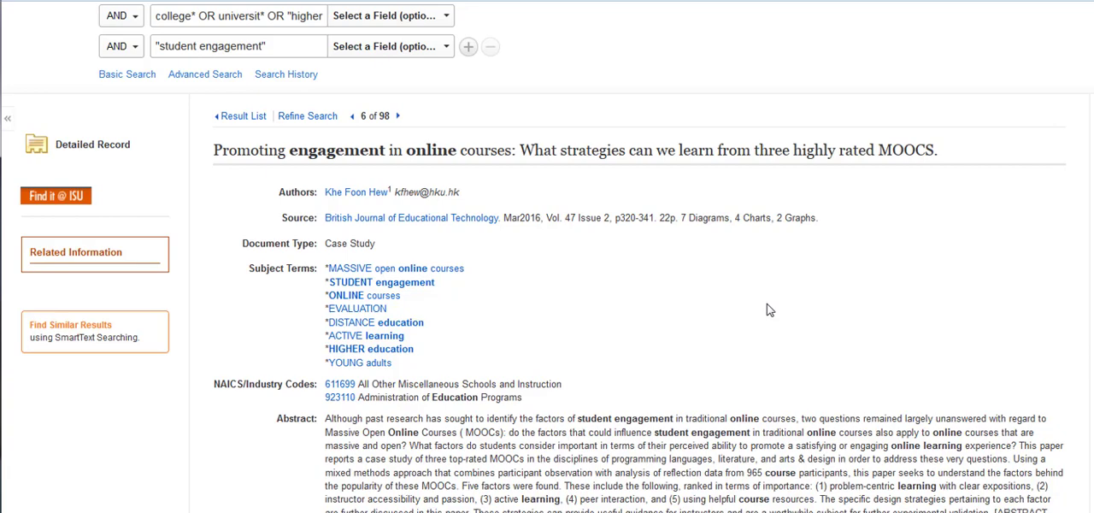
{"action": "mouse_move", "coordinate": [359, 300]}
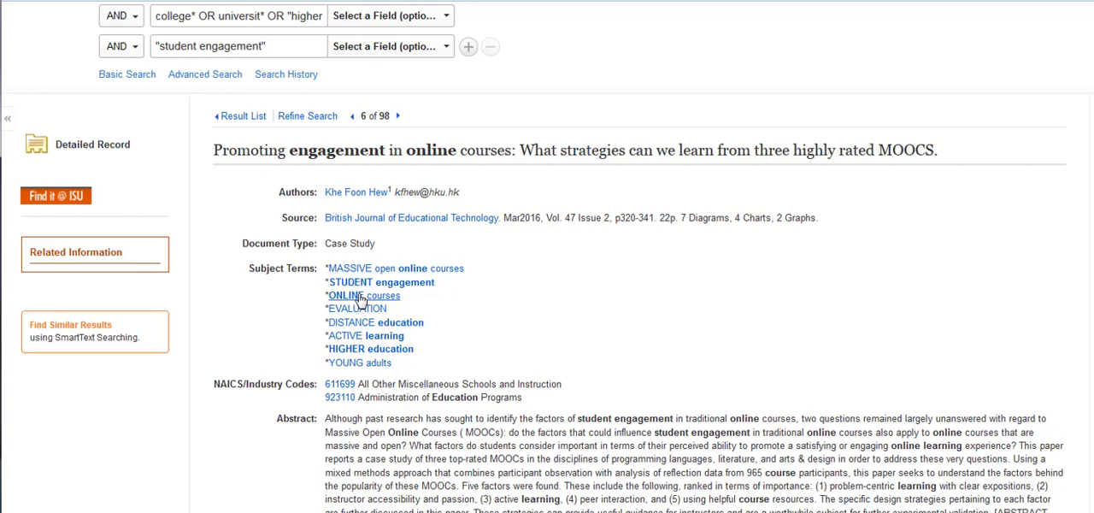
{"action": "left_click", "coordinate": [353, 294]}
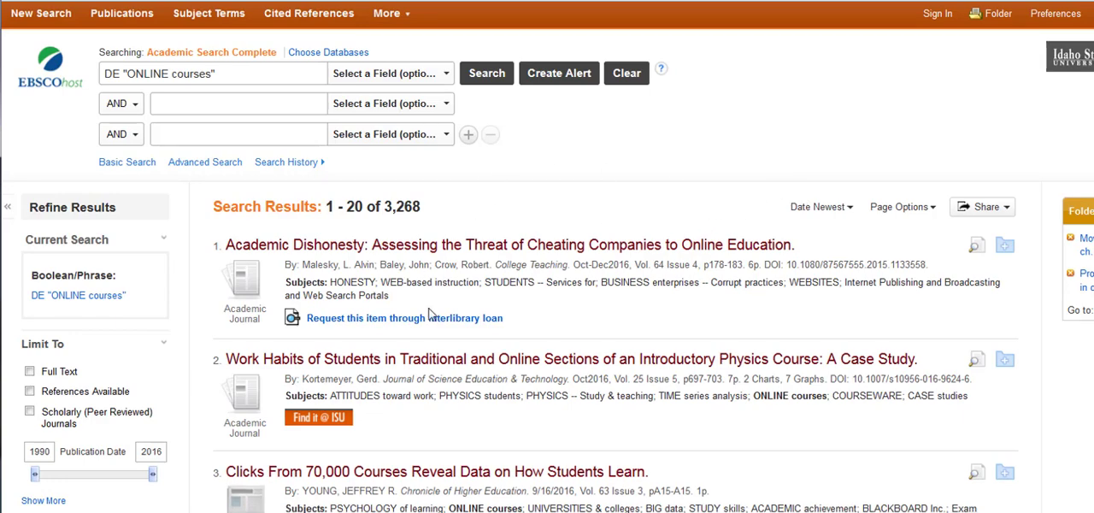
{"action": "mouse_move", "coordinate": [815, 277]}
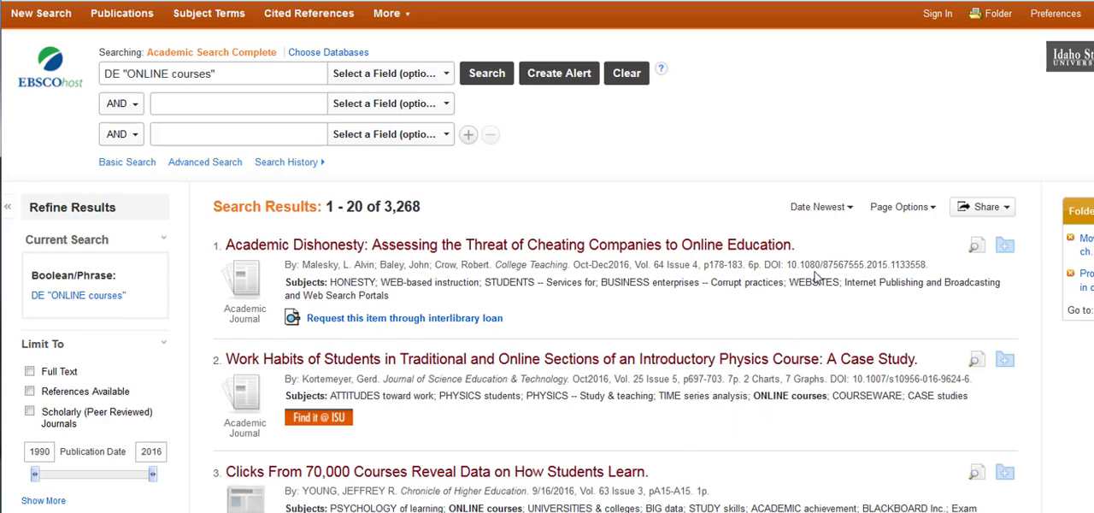
{"action": "mouse_move", "coordinate": [821, 286]}
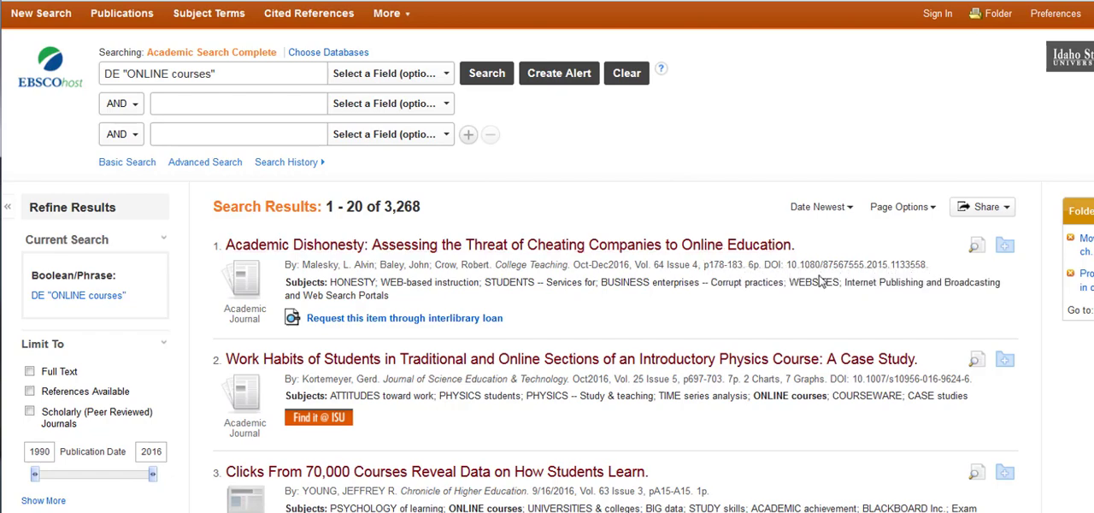
{"action": "mouse_move", "coordinate": [289, 161]}
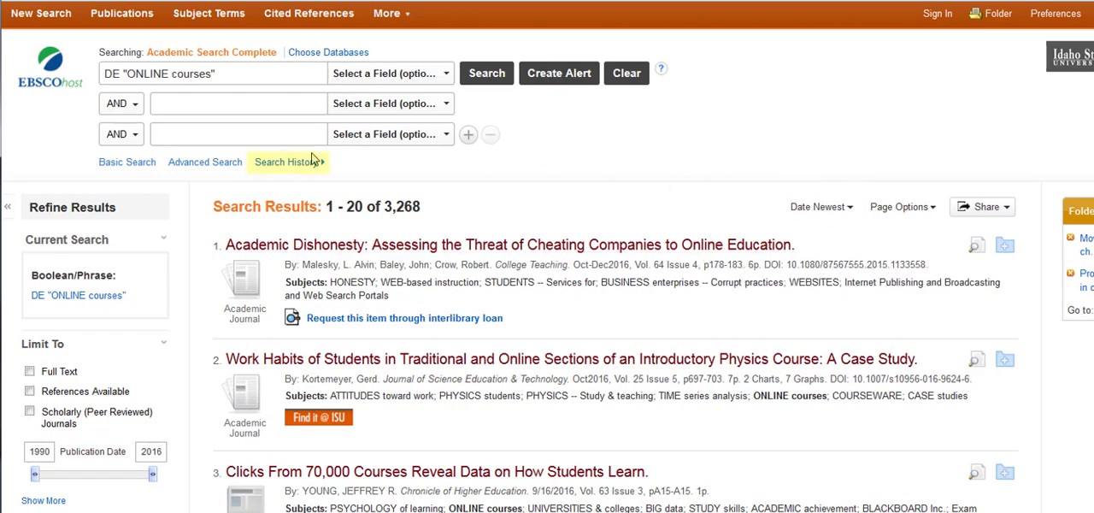
{"action": "mouse_move", "coordinate": [283, 168]}
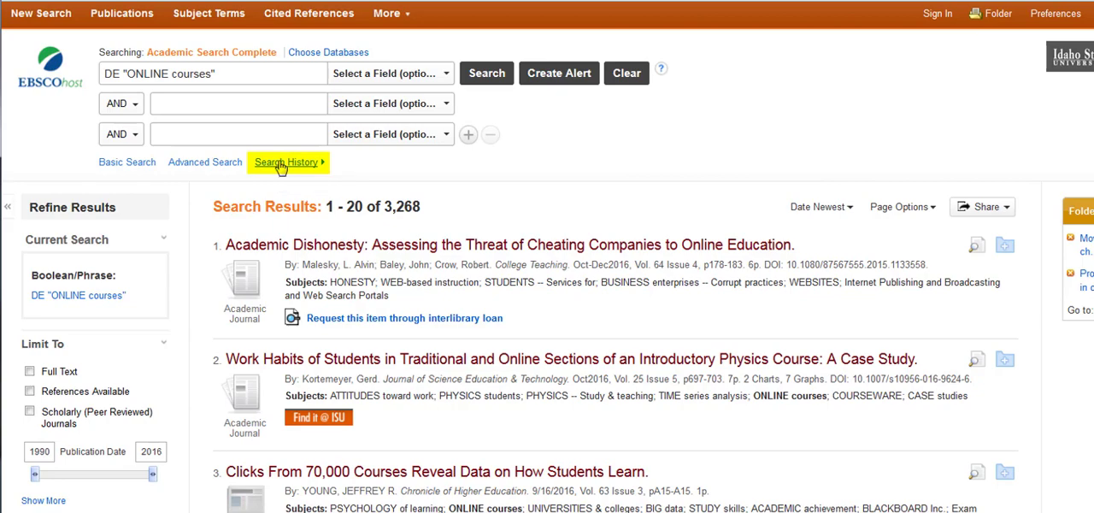
Show the Search History listing S1 (131), S2 (98), S3 STUDENT engagement and S4 ONLINE courses
{"action": "left_click", "coordinate": [283, 161]}
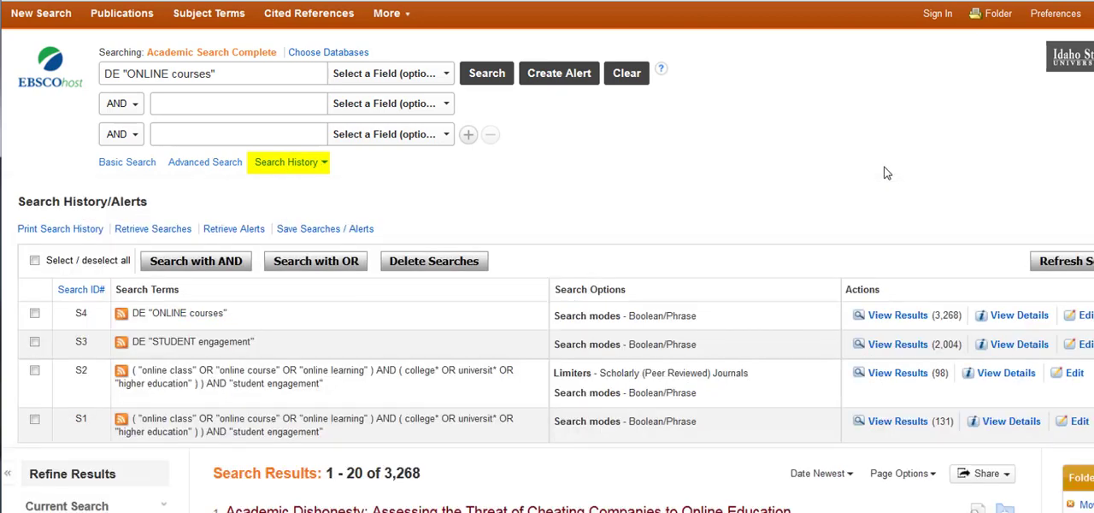
{"action": "mouse_move", "coordinate": [268, 455]}
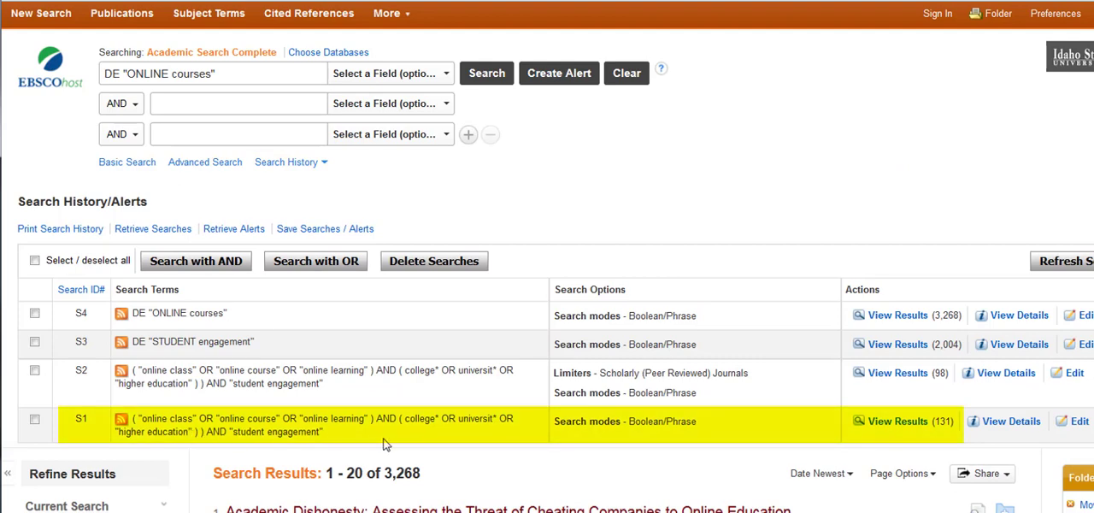
{"action": "mouse_move", "coordinate": [304, 417]}
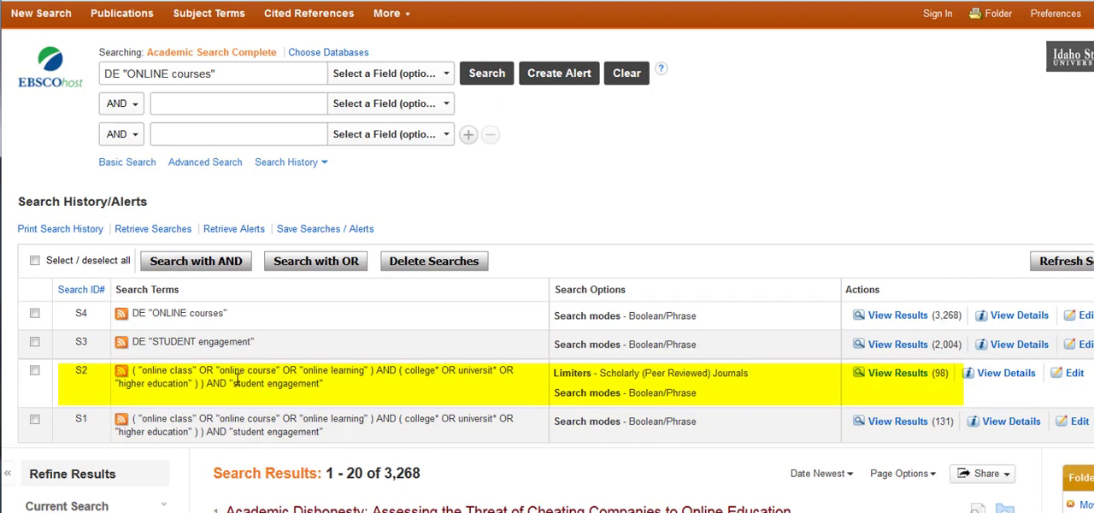
{"action": "mouse_move", "coordinate": [793, 384]}
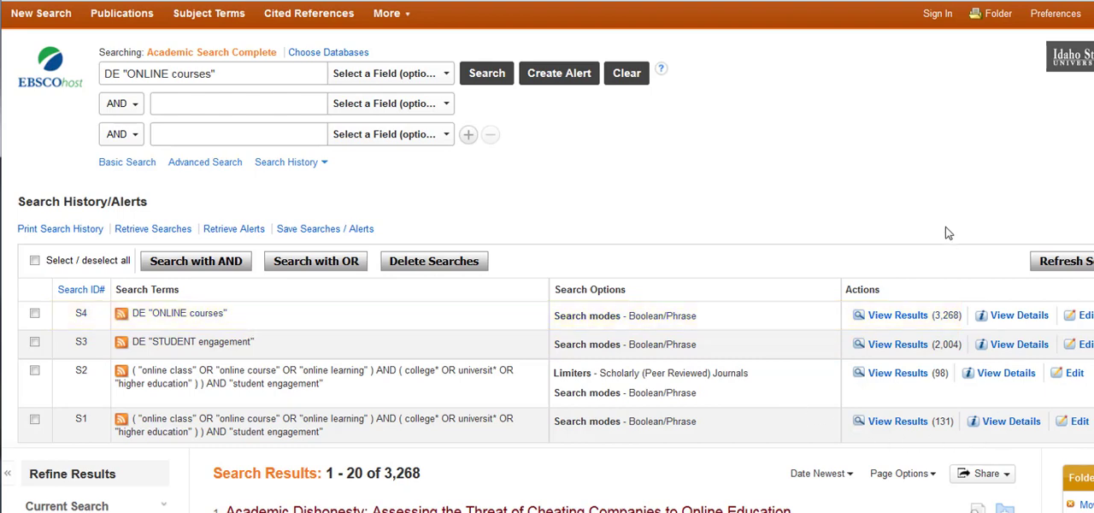
{"action": "mouse_move", "coordinate": [896, 222]}
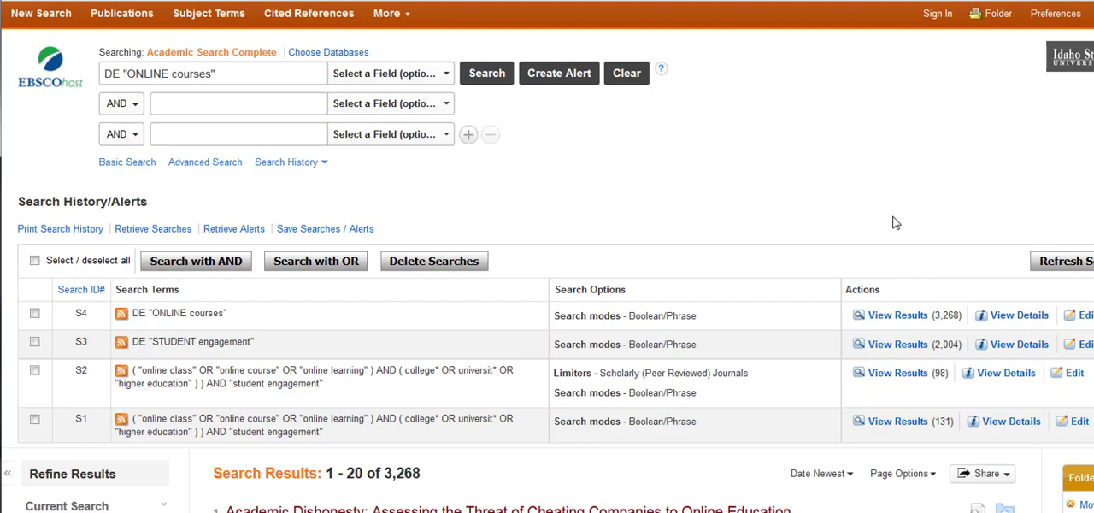
{"action": "mouse_move", "coordinate": [660, 130]}
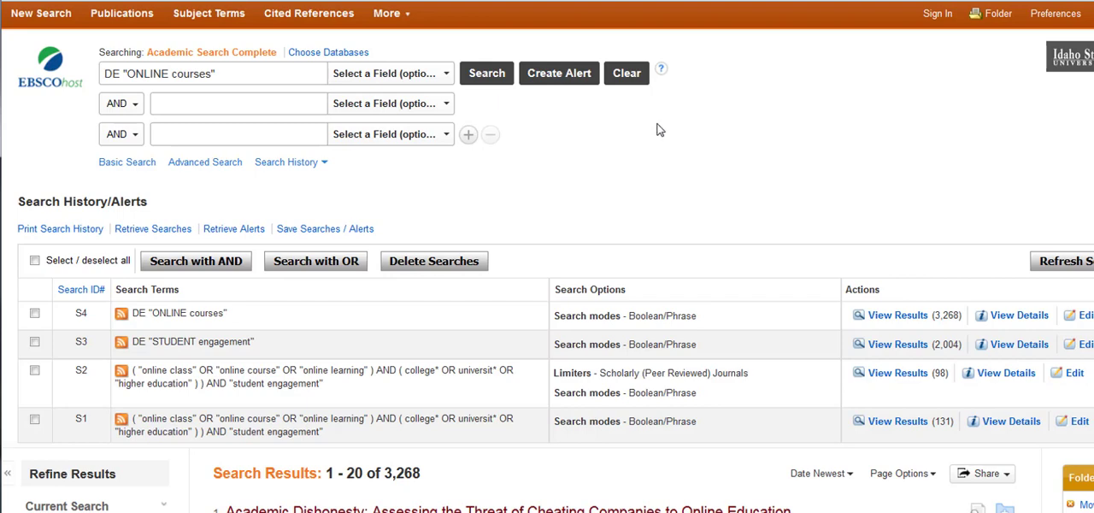
{"action": "mouse_move", "coordinate": [629, 82]}
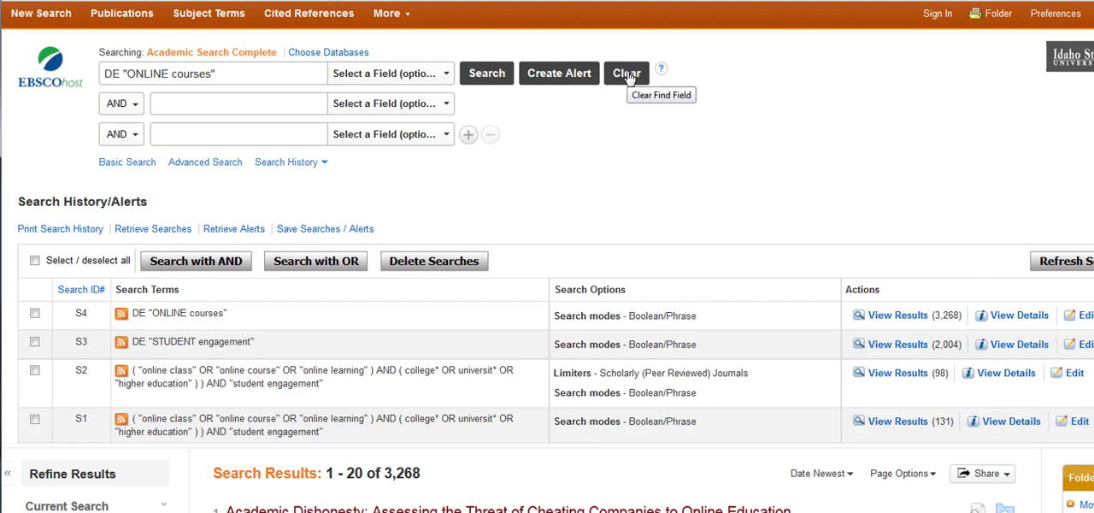
{"action": "mouse_move", "coordinate": [617, 77]}
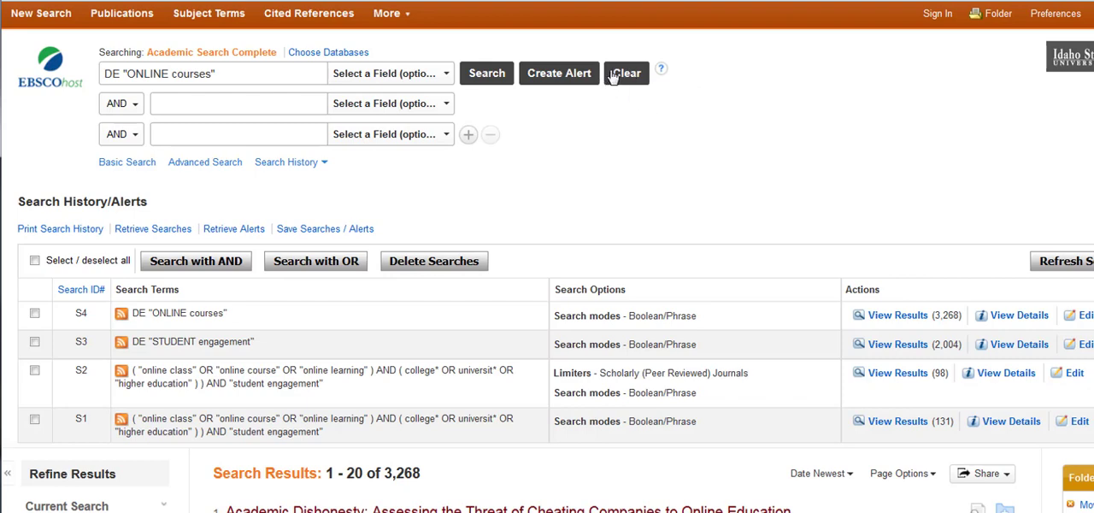
Clear the search box and tick S3 STUDENT engagement and S4 ONLINE courses for combining
{"action": "left_click", "coordinate": [625, 72]}
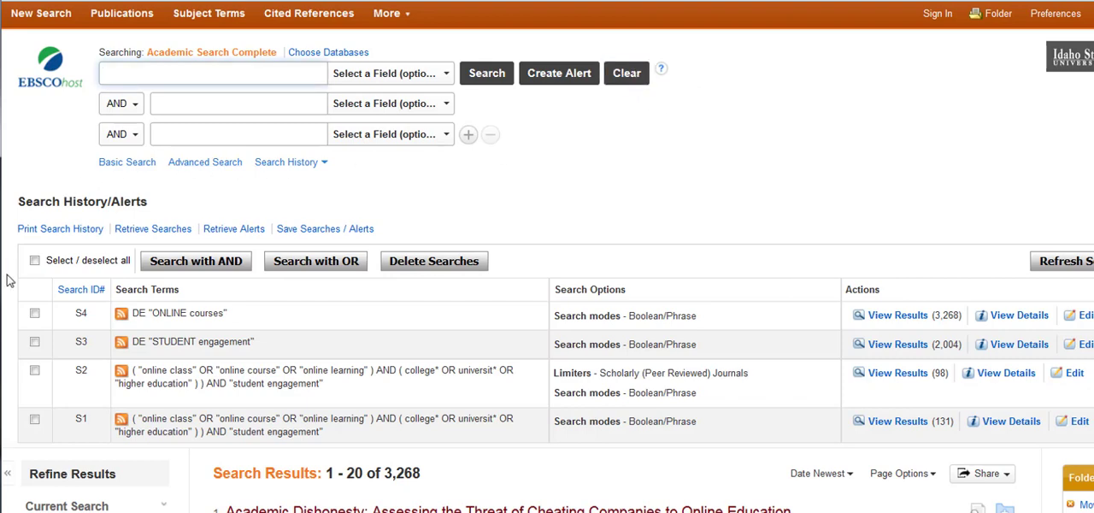
{"action": "left_click", "coordinate": [34, 341]}
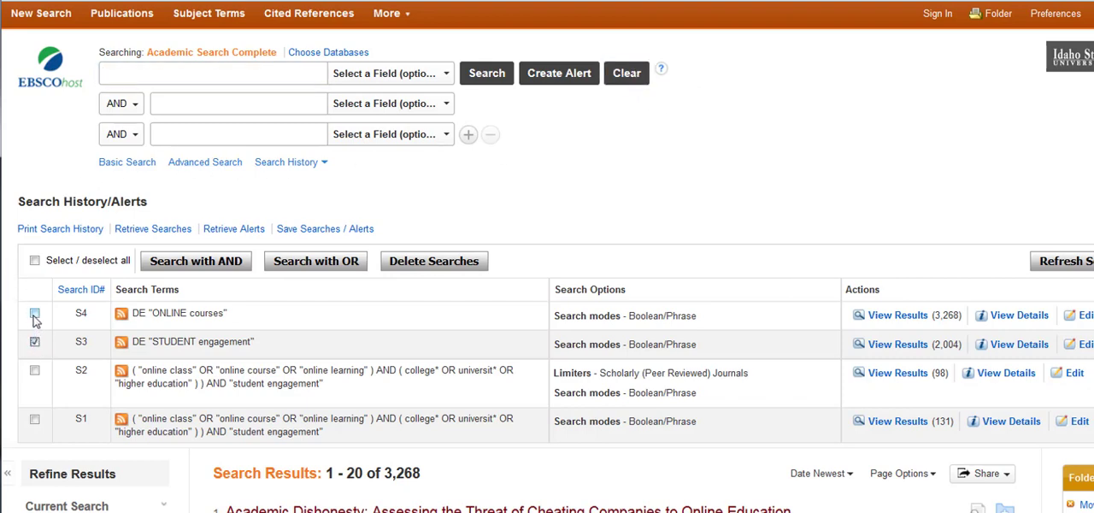
{"action": "left_click", "coordinate": [34, 314]}
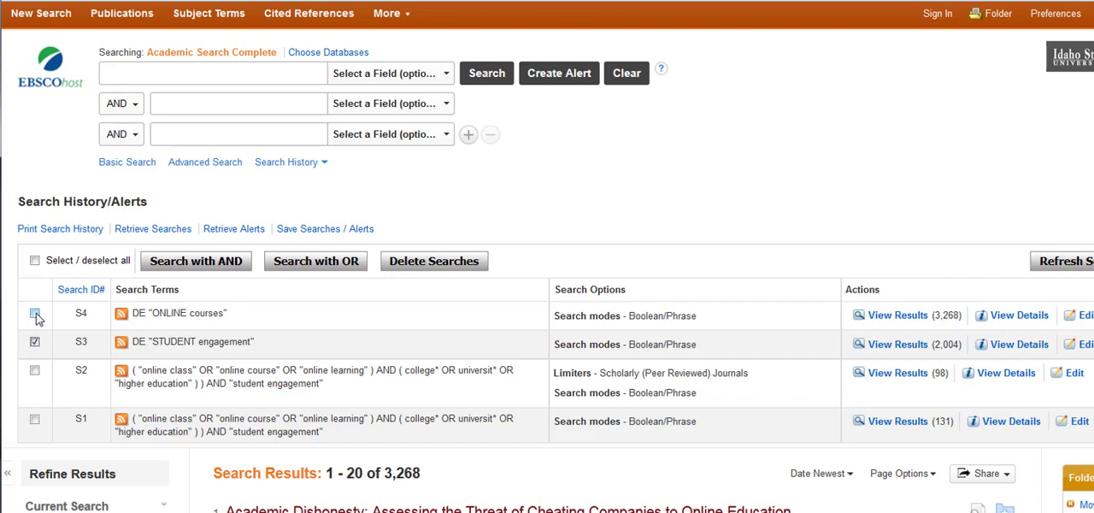
{"action": "left_click", "coordinate": [34, 313]}
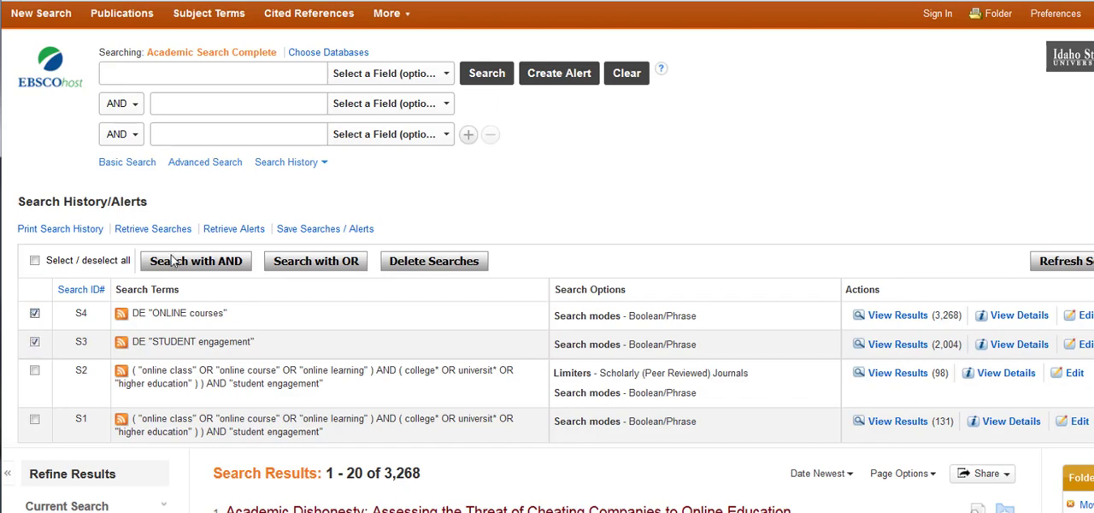
{"action": "mouse_move", "coordinate": [168, 266]}
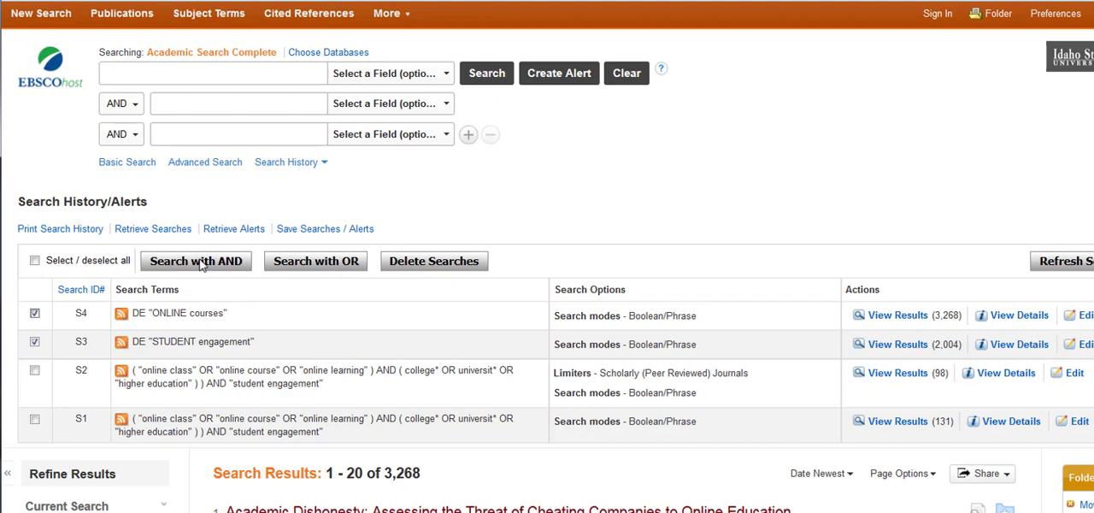
{"action": "mouse_move", "coordinate": [447, 266]}
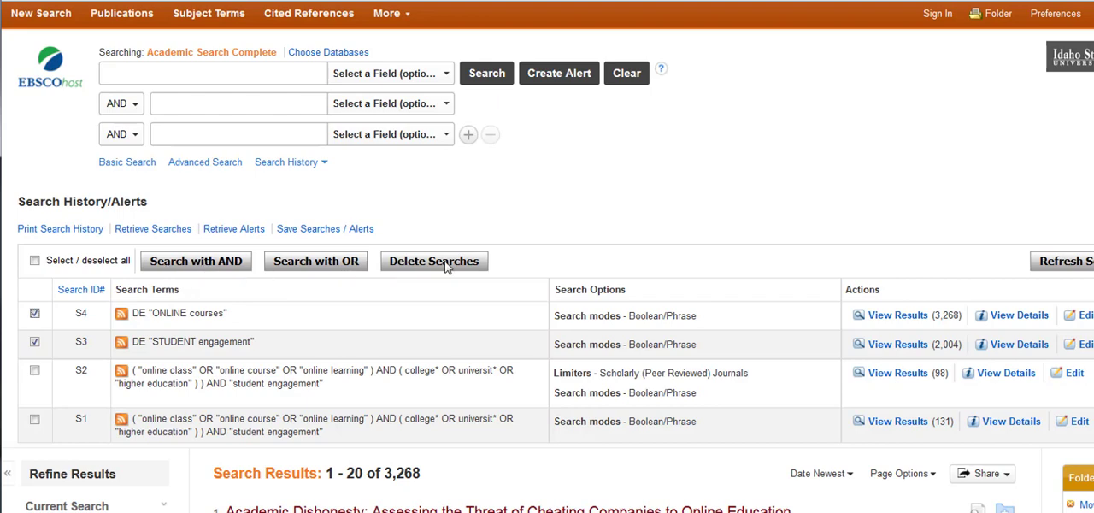
{"action": "mouse_move", "coordinate": [778, 144]}
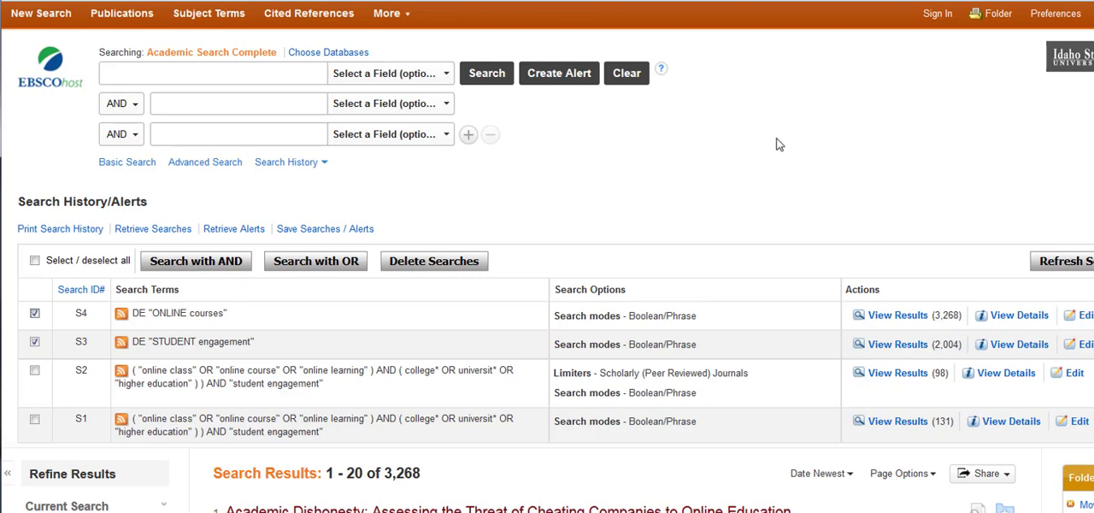
{"action": "mouse_move", "coordinate": [872, 181]}
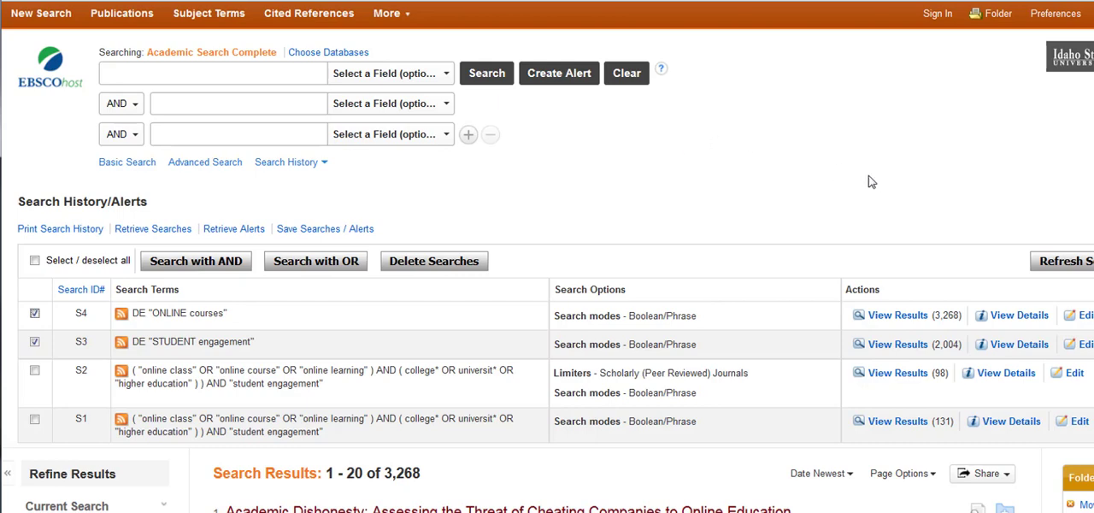
{"action": "mouse_move", "coordinate": [936, 99]}
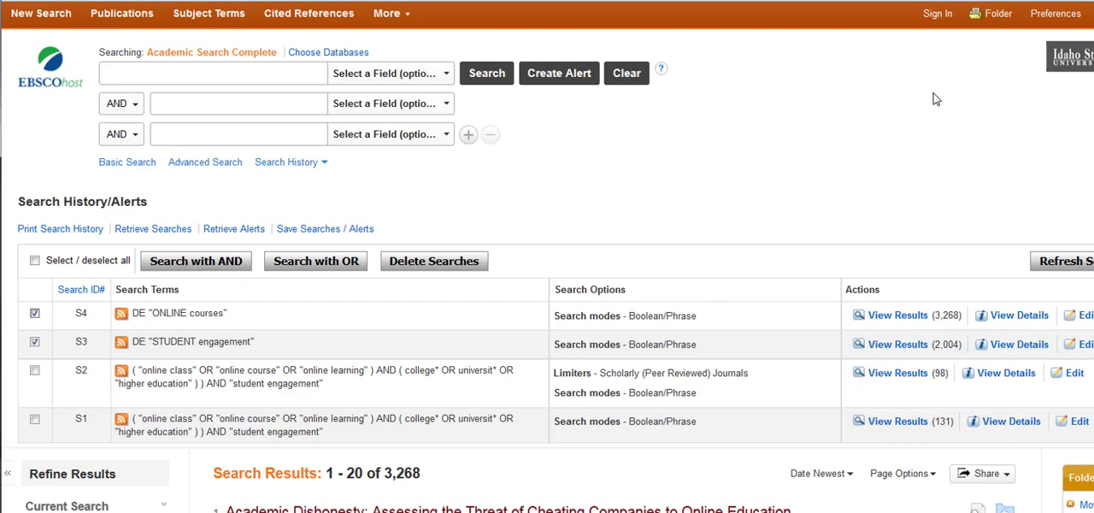
{"action": "mouse_move", "coordinate": [315, 260]}
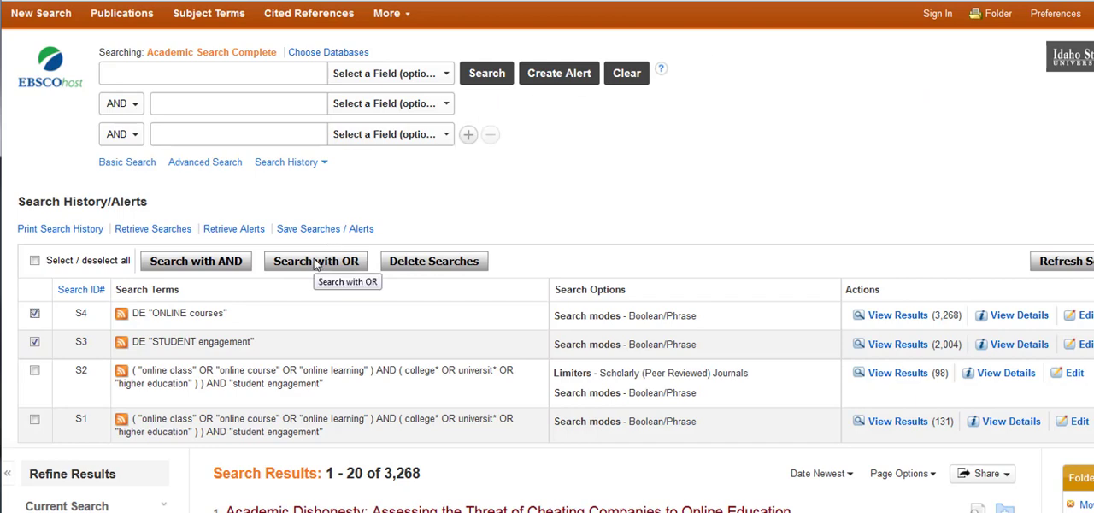
{"action": "mouse_move", "coordinate": [885, 135]}
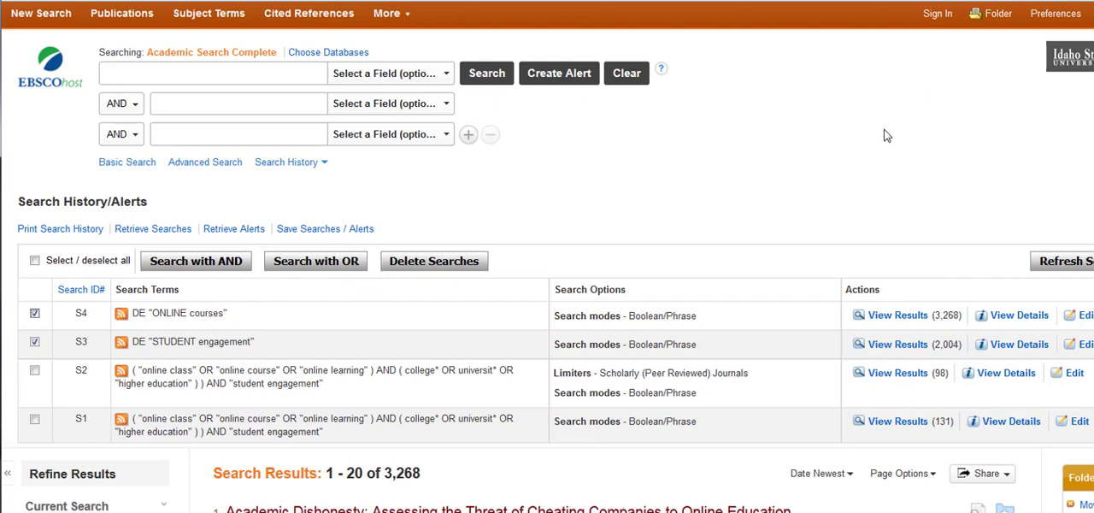
{"action": "mouse_move", "coordinate": [880, 123]}
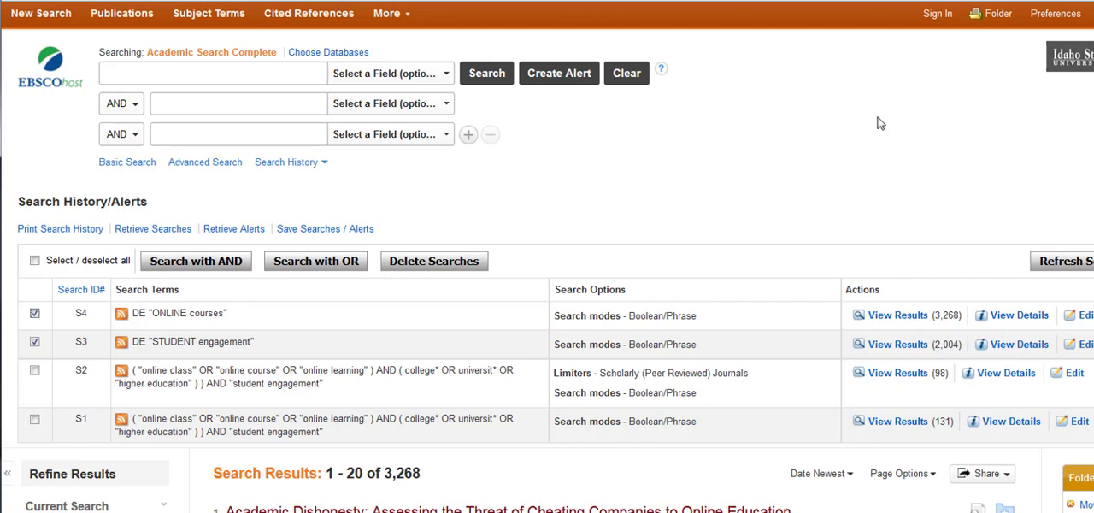
{"action": "mouse_move", "coordinate": [891, 154]}
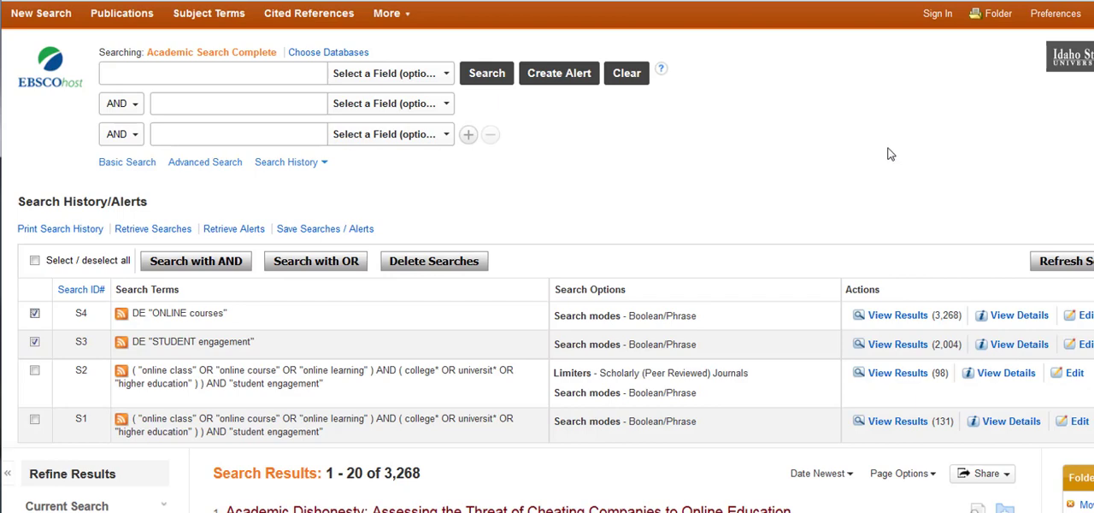
{"action": "mouse_move", "coordinate": [960, 304]}
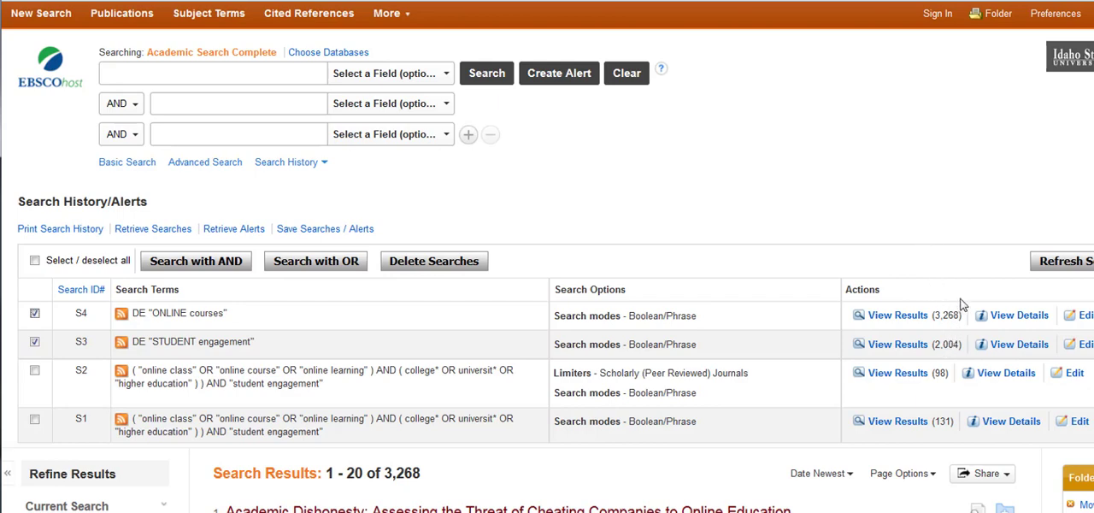
{"action": "mouse_move", "coordinate": [954, 346]}
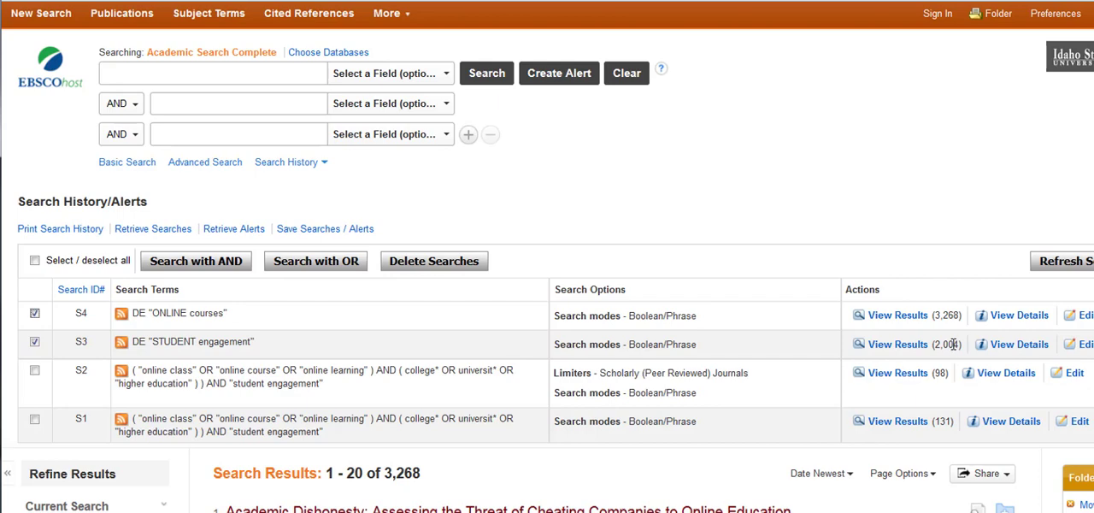
{"action": "mouse_move", "coordinate": [186, 289]}
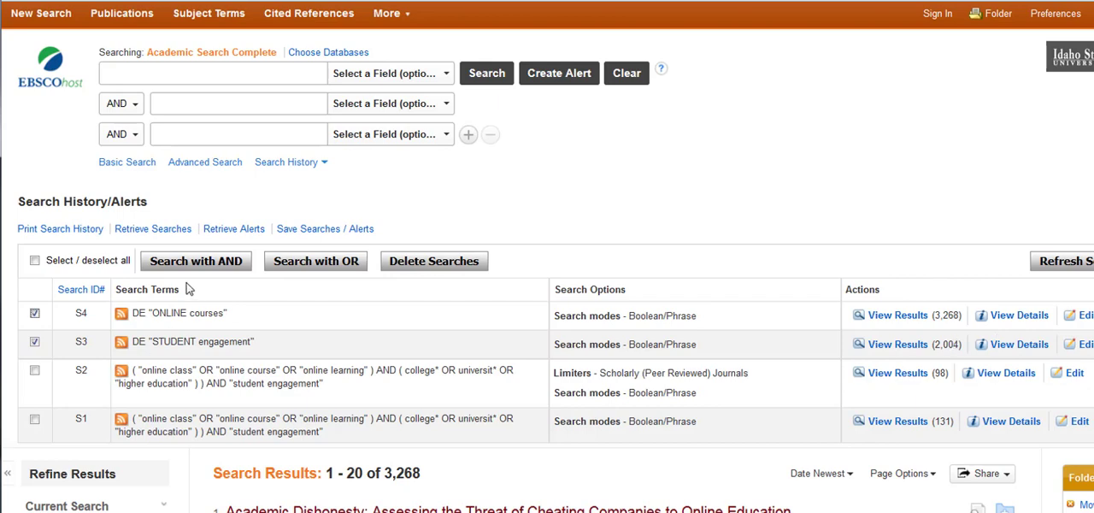
Combine the STUDENT engagement (S3) and ONLINE courses (S4) searches with AND as S5, returning 26 results
{"action": "left_click", "coordinate": [195, 260]}
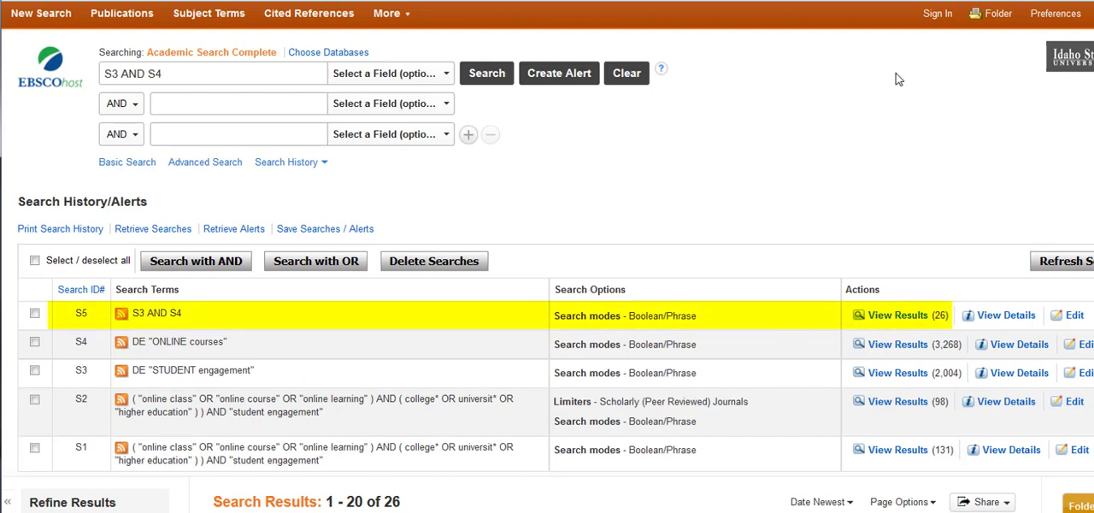
{"action": "mouse_move", "coordinate": [920, 89]}
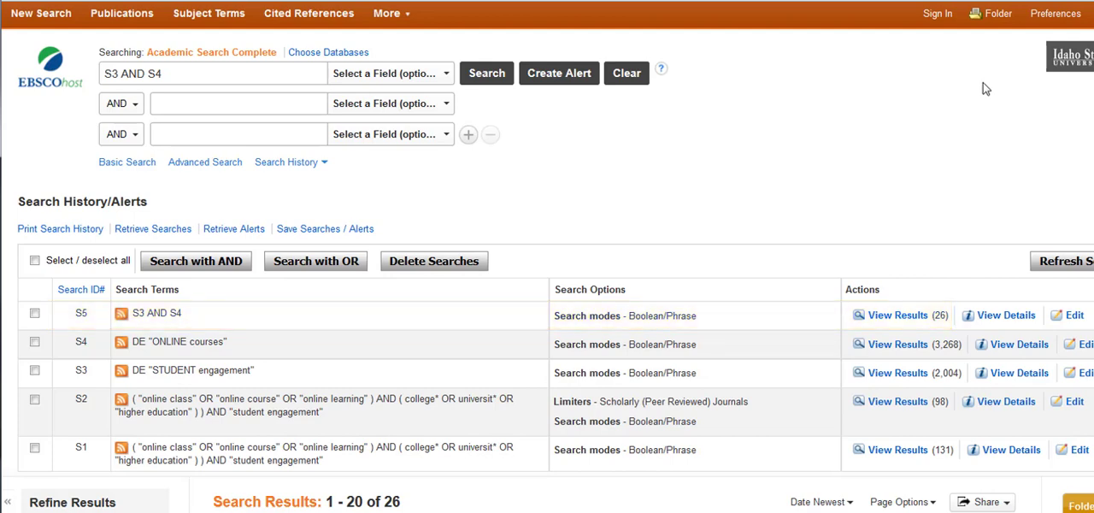
{"action": "mouse_move", "coordinate": [1070, 141]}
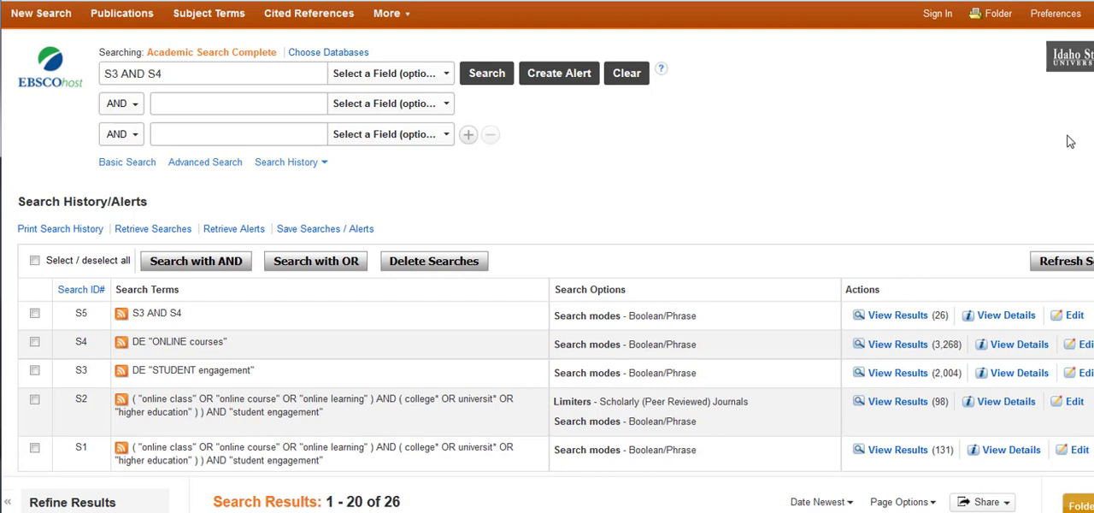
{"action": "mouse_move", "coordinate": [906, 156]}
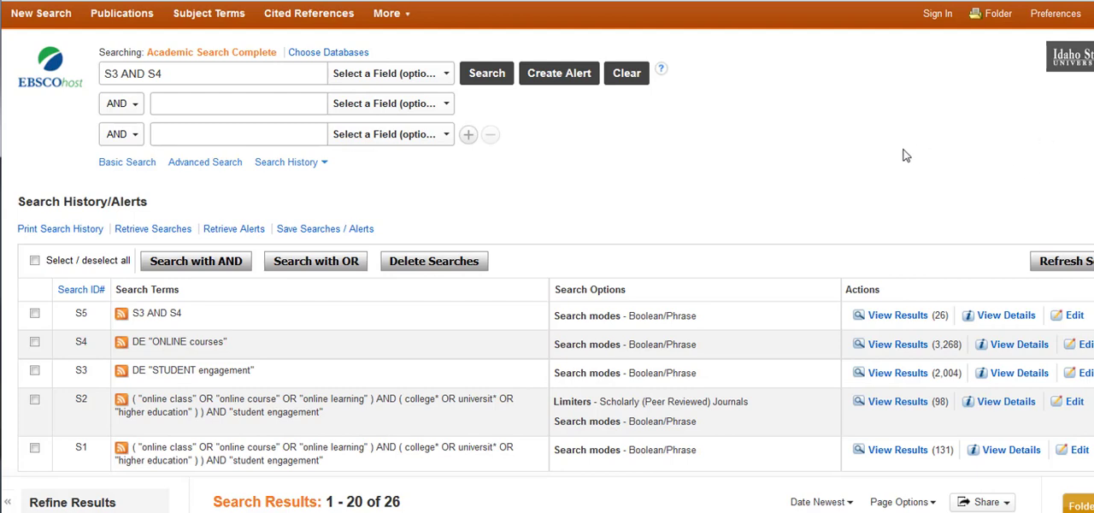
{"action": "mouse_move", "coordinate": [886, 147]}
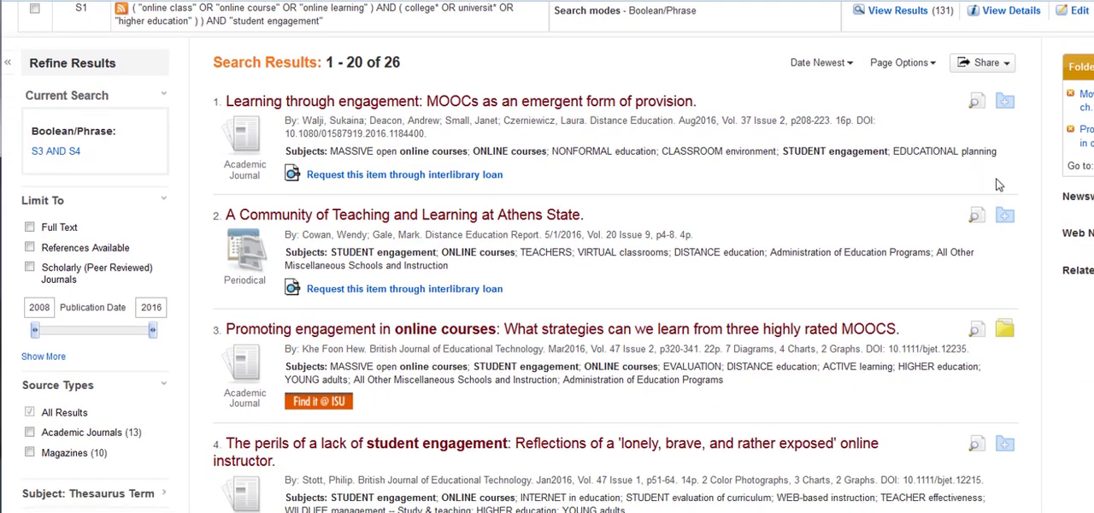
{"action": "mouse_move", "coordinate": [931, 168]}
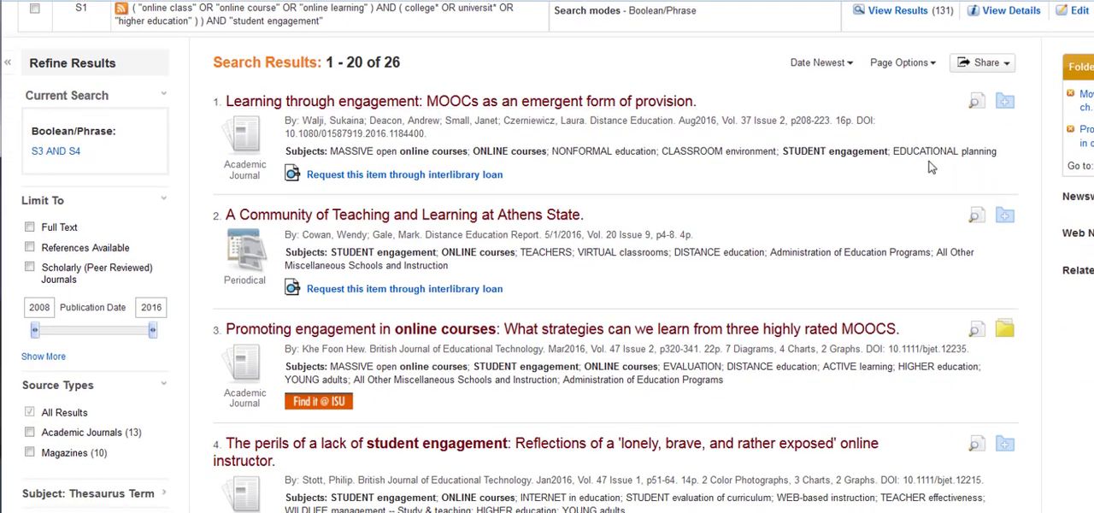
{"action": "scroll", "scroll_direction": "down", "scroll_amount": 3}
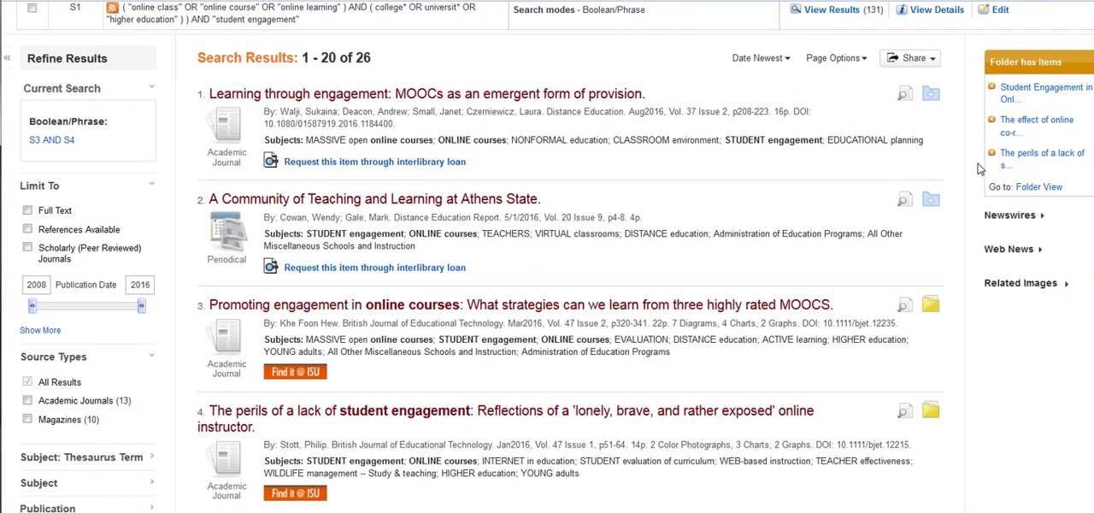
{"action": "mouse_move", "coordinate": [930, 304]}
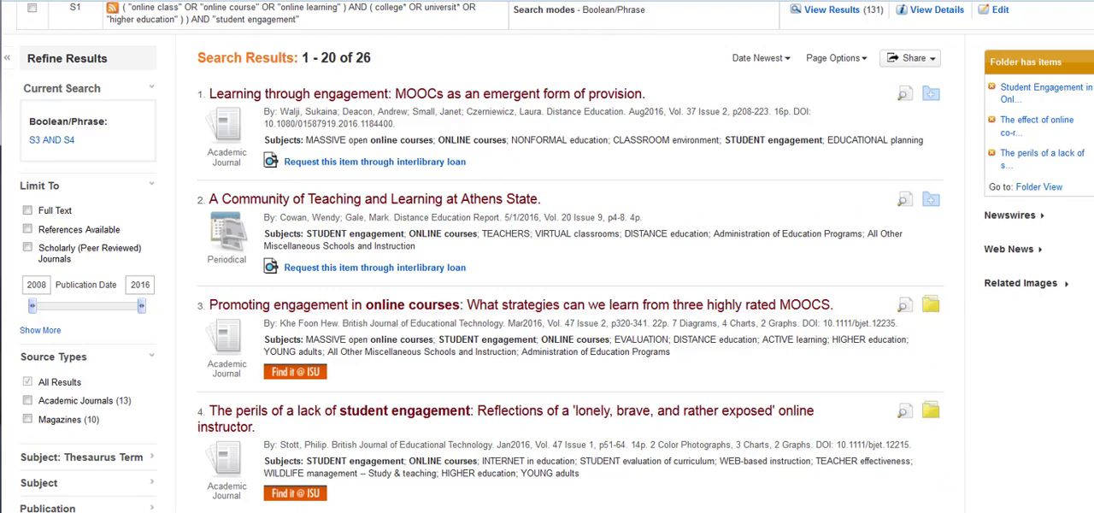
{"action": "mouse_move", "coordinate": [981, 414]}
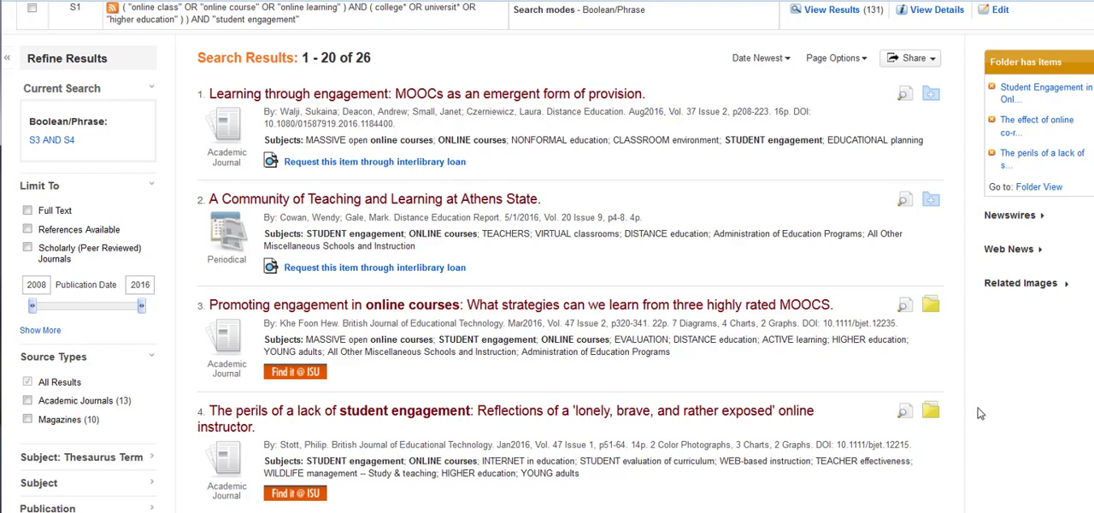
{"action": "mouse_move", "coordinate": [1019, 357]}
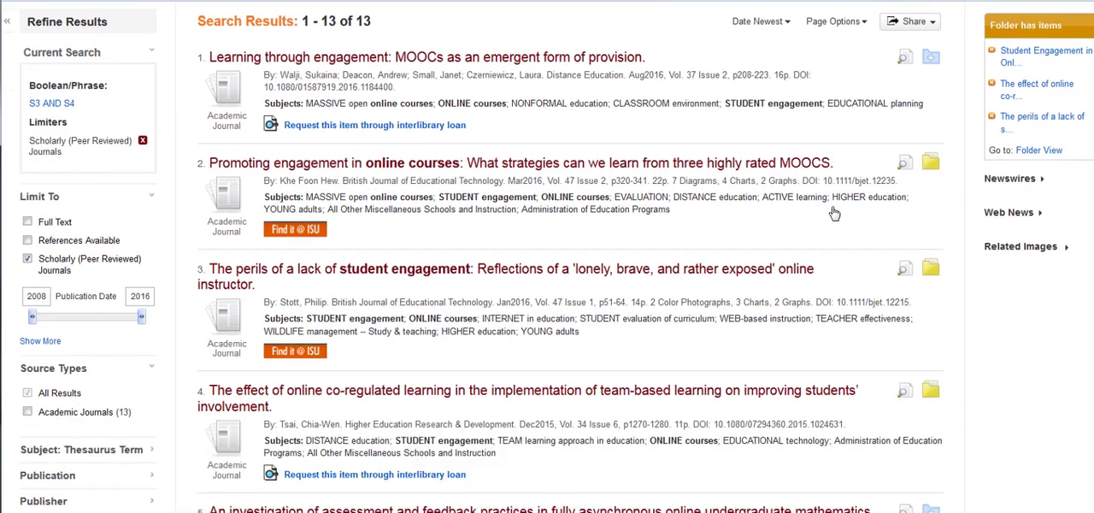
{"action": "mouse_move", "coordinate": [711, 272]}
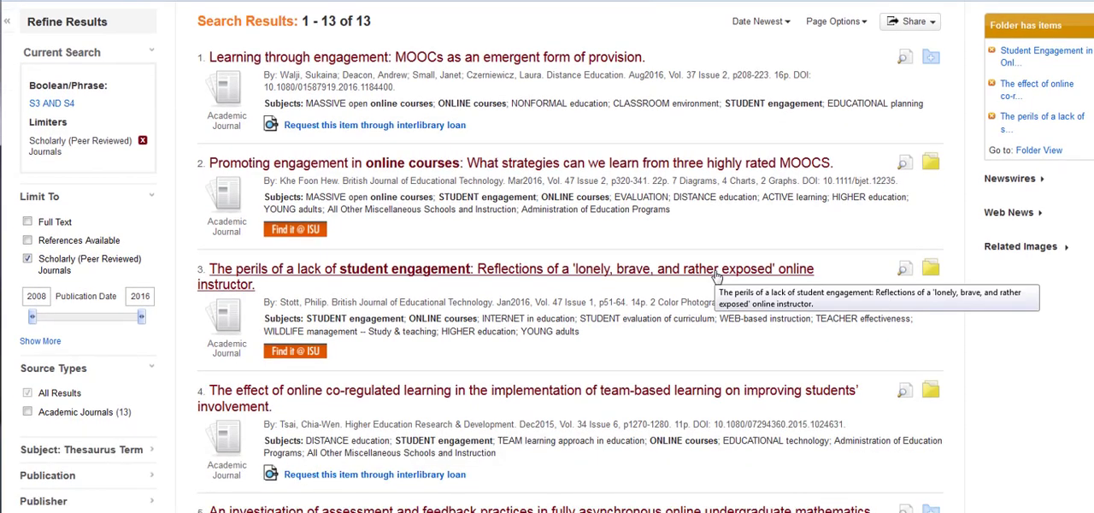